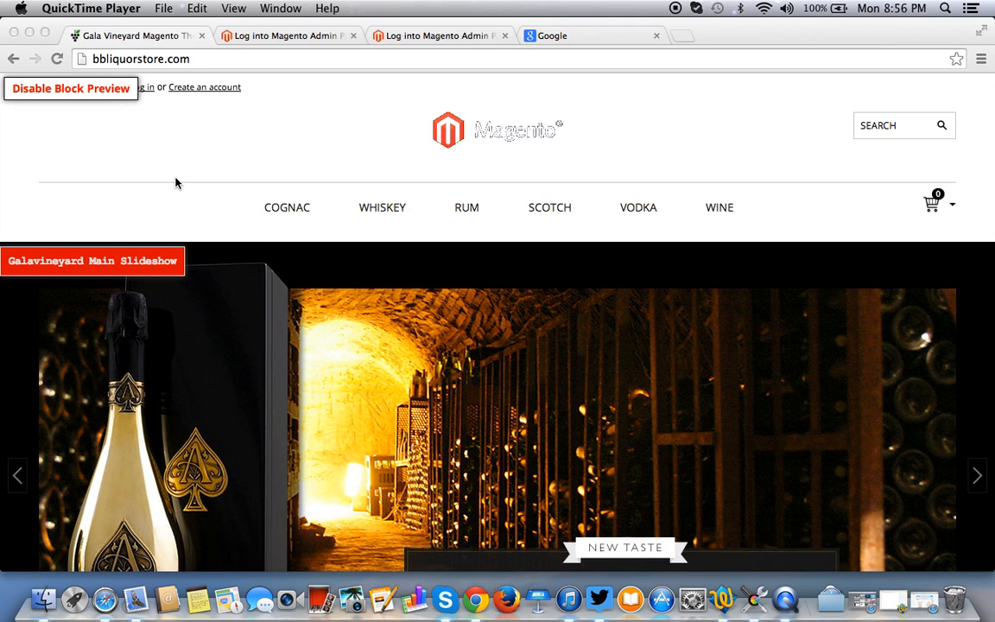
mouse_move(523, 152)
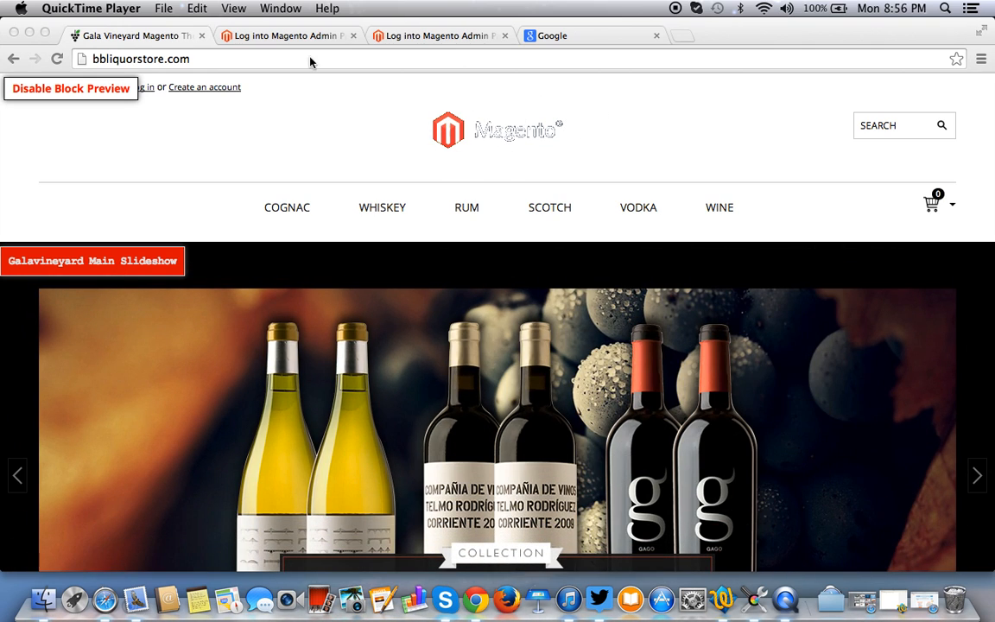
Step: Focus the Chrome window and switch to the 'Log into Magento Admin' tab
left_click(138, 36)
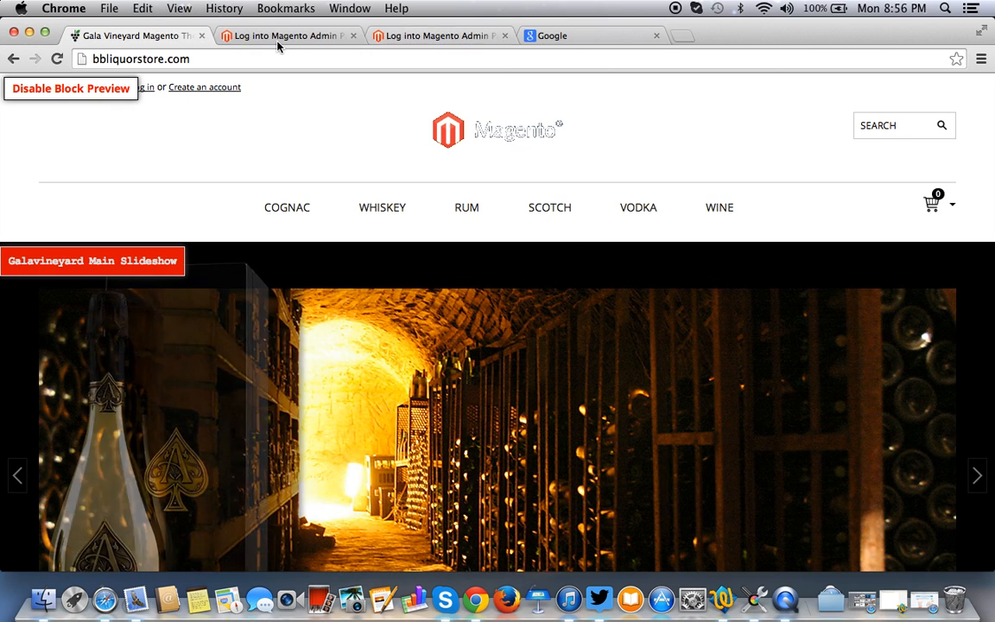
left_click(285, 35)
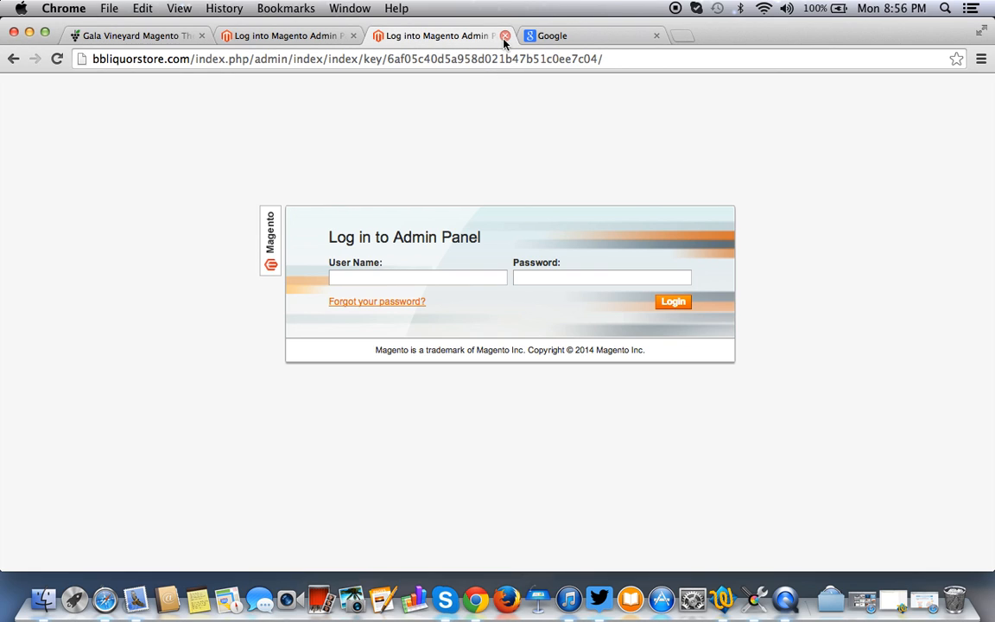
Step: Close the duplicate login tab, sign in as 'eric', then move to the spare Google tab
left_click(505, 36)
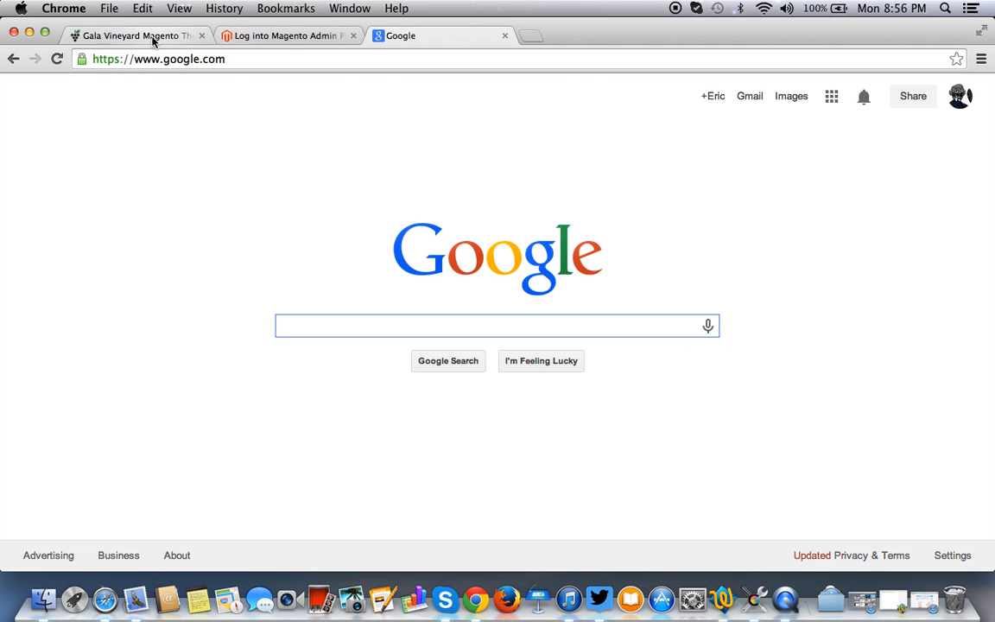
left_click(288, 36)
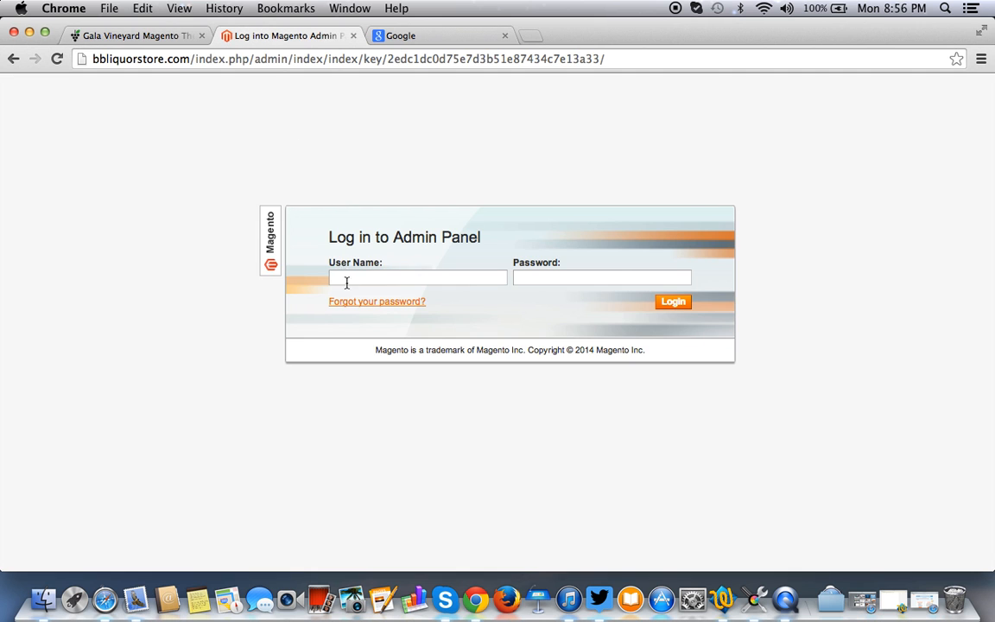
type("eric")
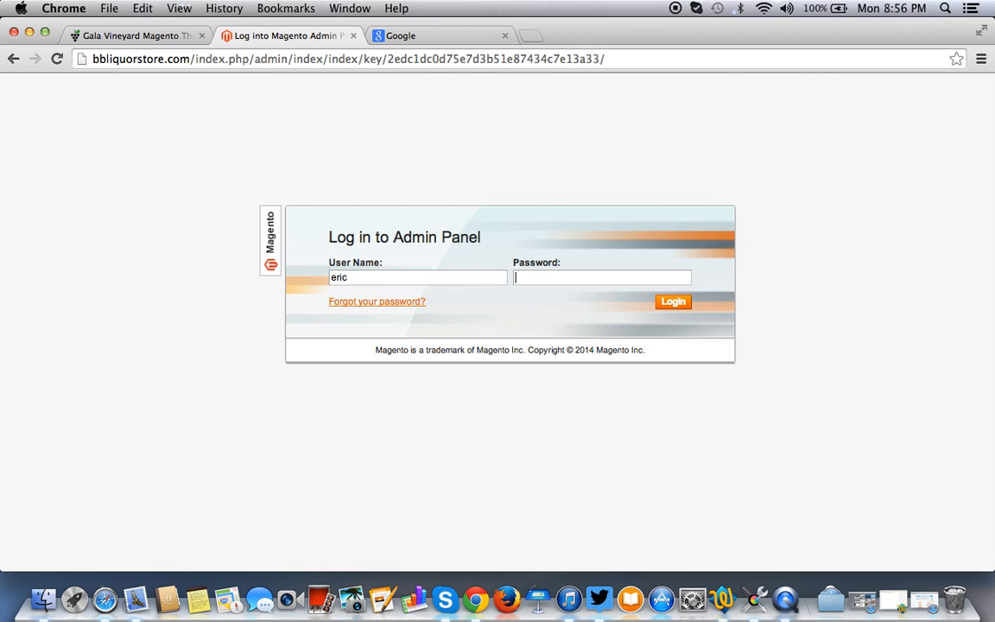
type("password")
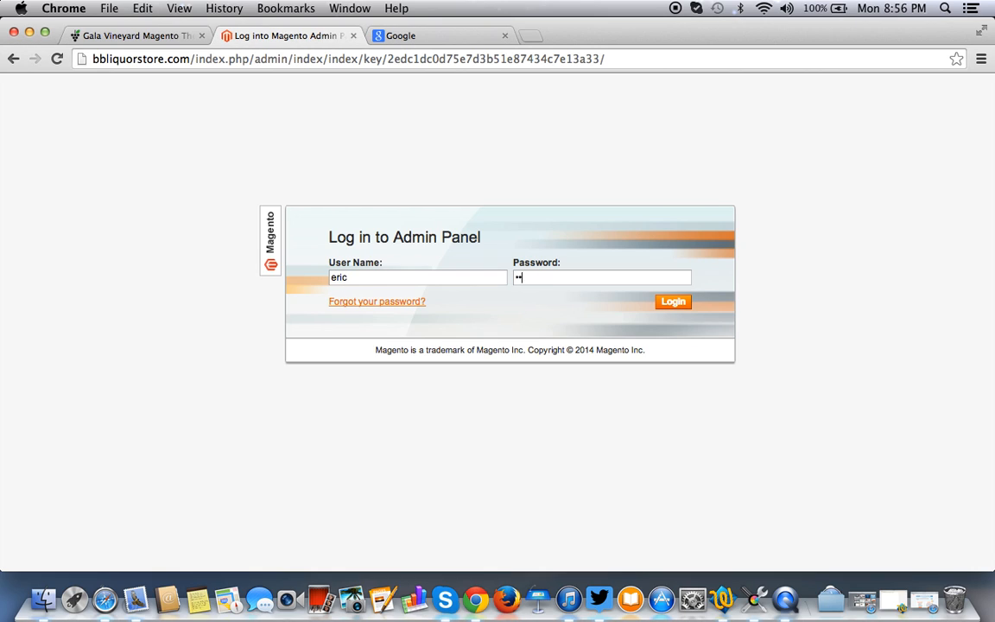
type("••••••")
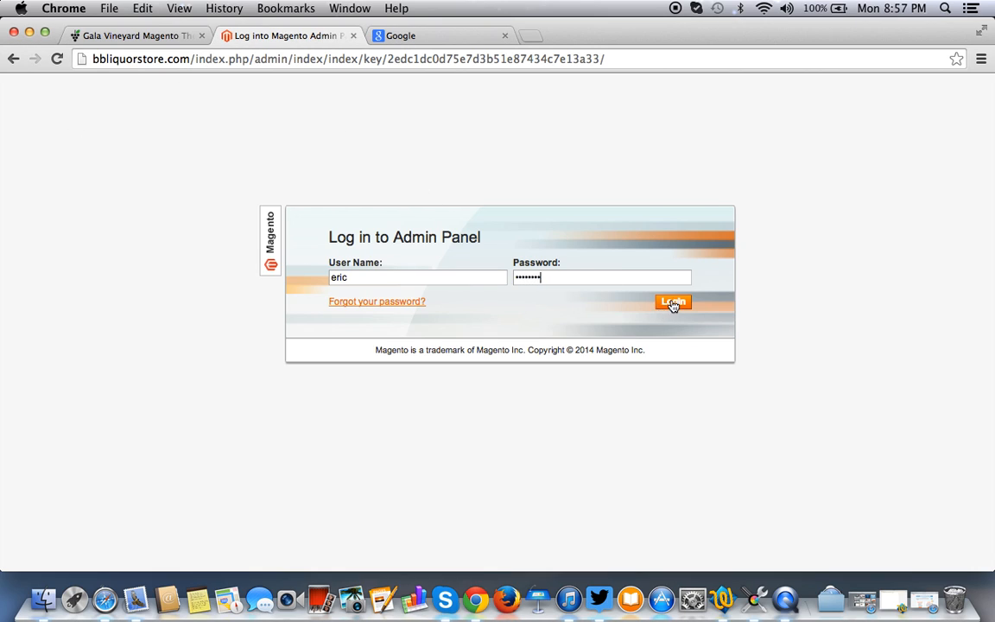
left_click(673, 303)
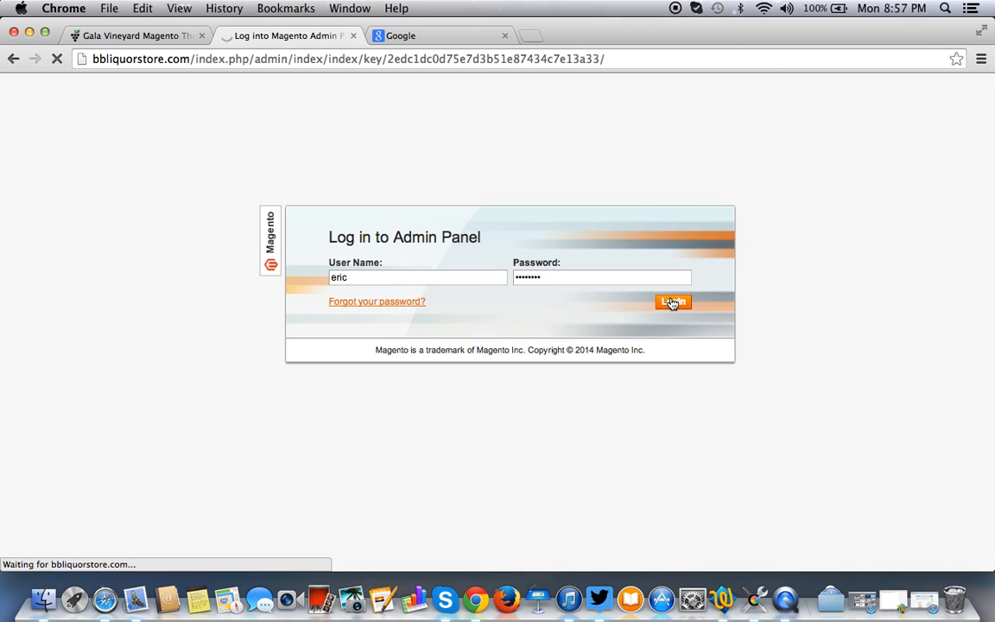
left_click(674, 303)
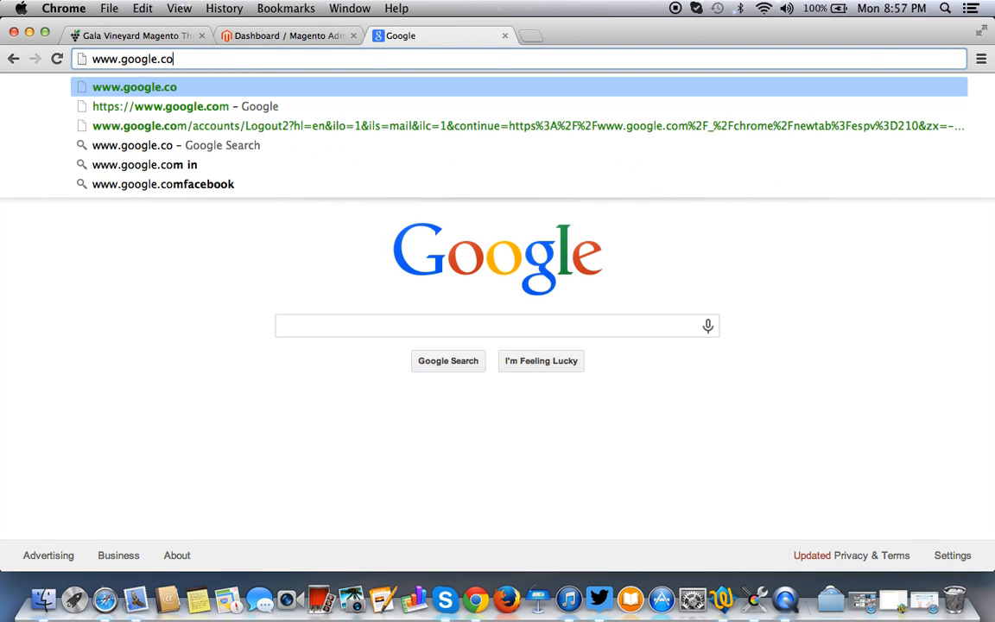
type("www.bbliquorstore.com/")
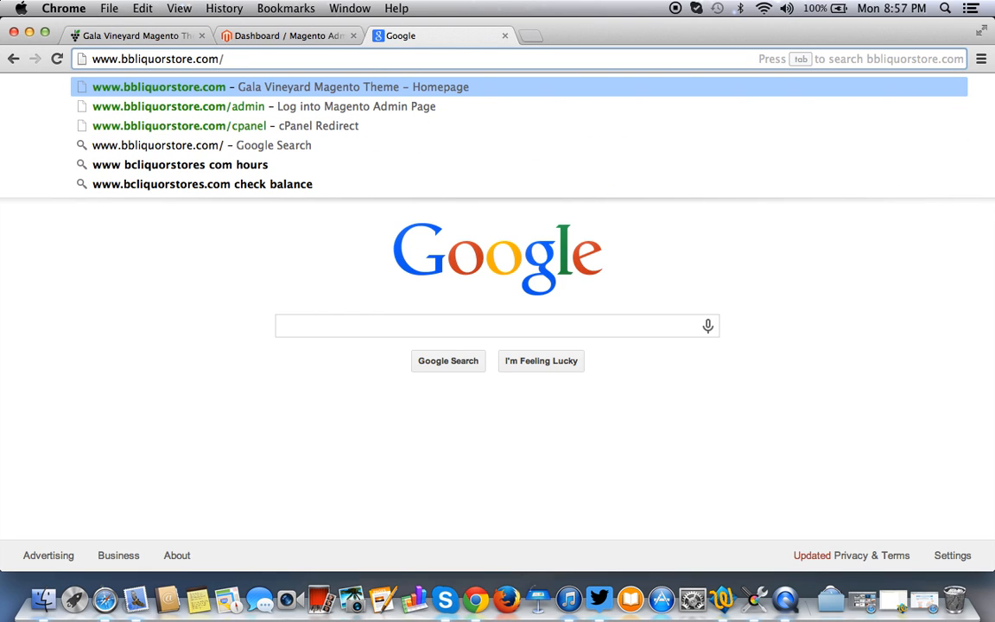
type("cpanel")
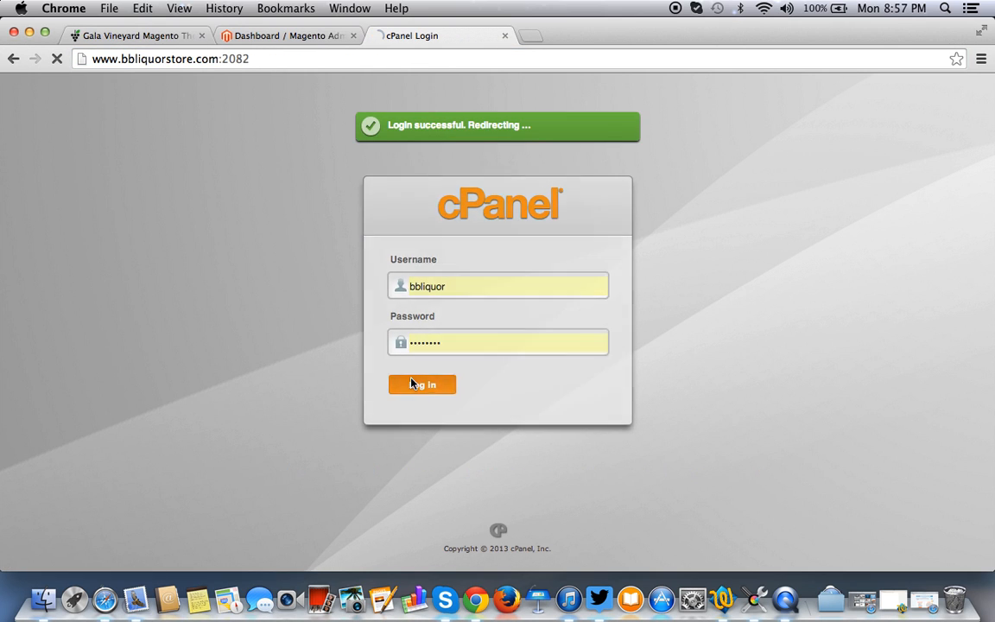
left_click(422, 385)
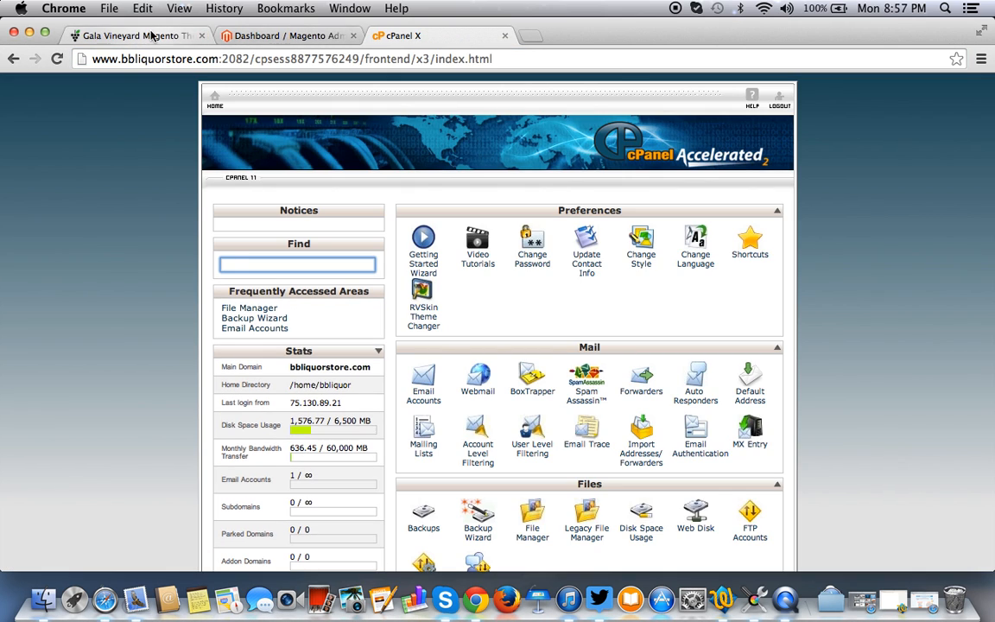
left_click(290, 35)
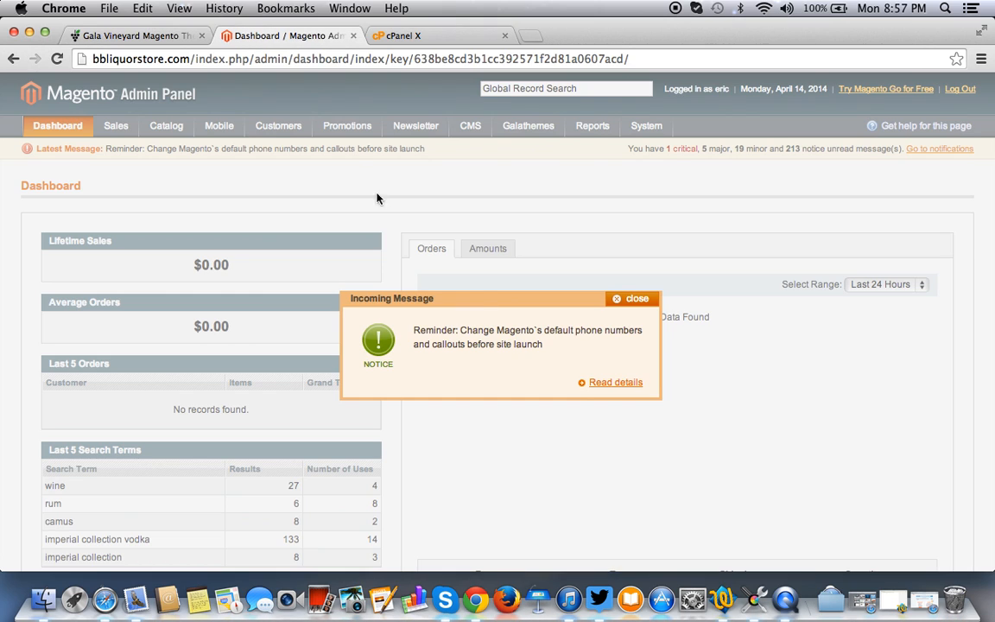
Step: Dismiss the Incoming Message popup and go to System > Configuration
left_click(632, 299)
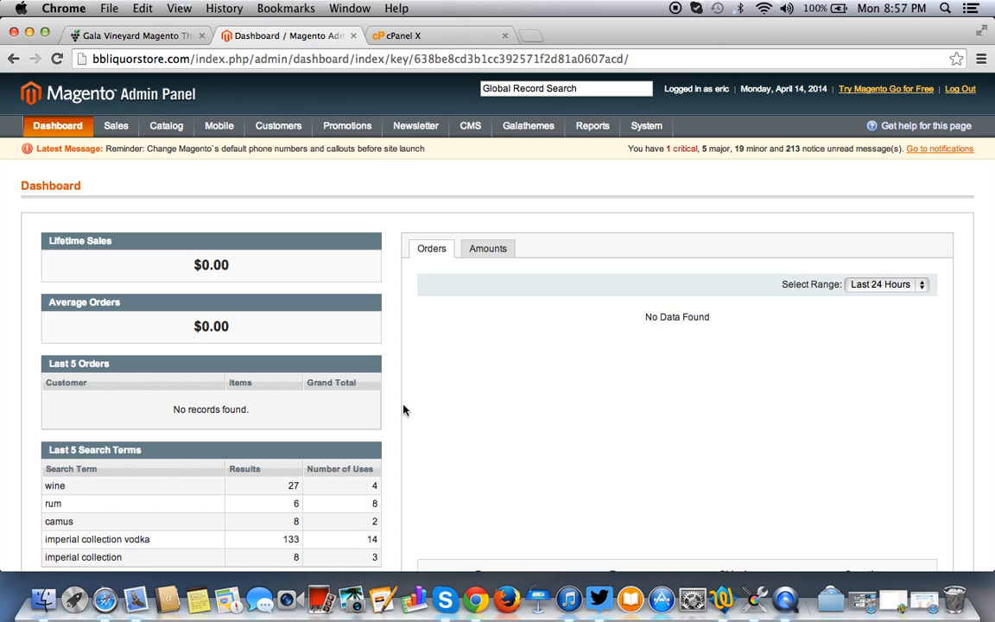
mouse_move(569, 157)
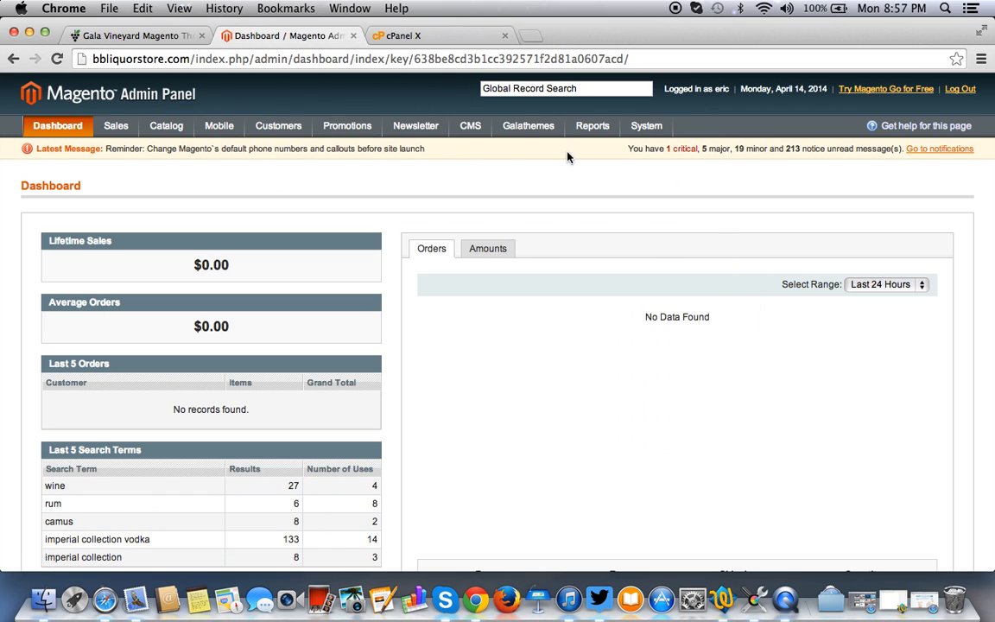
left_click(646, 125)
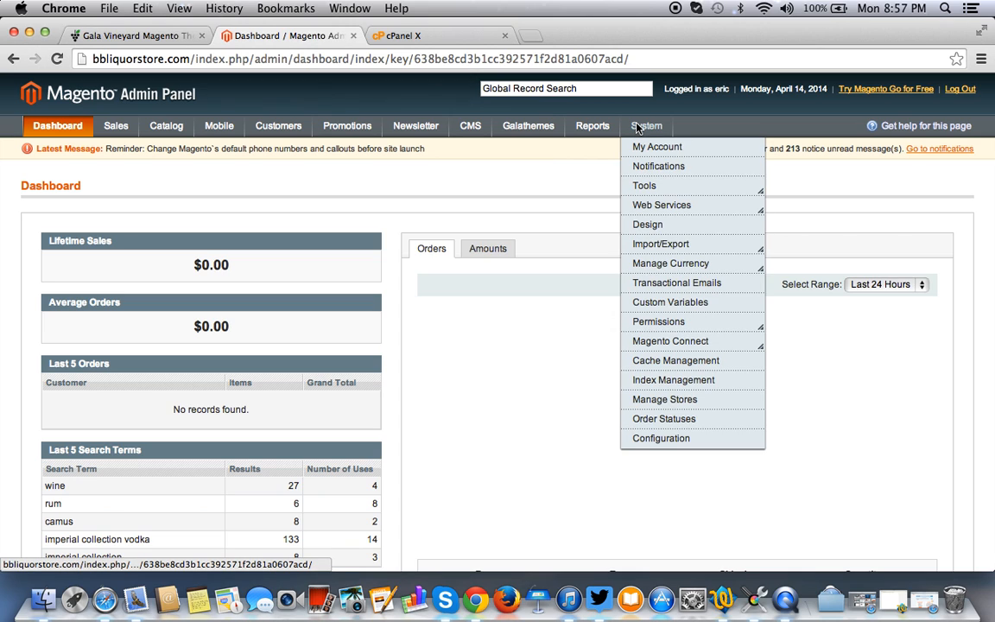
mouse_move(661, 438)
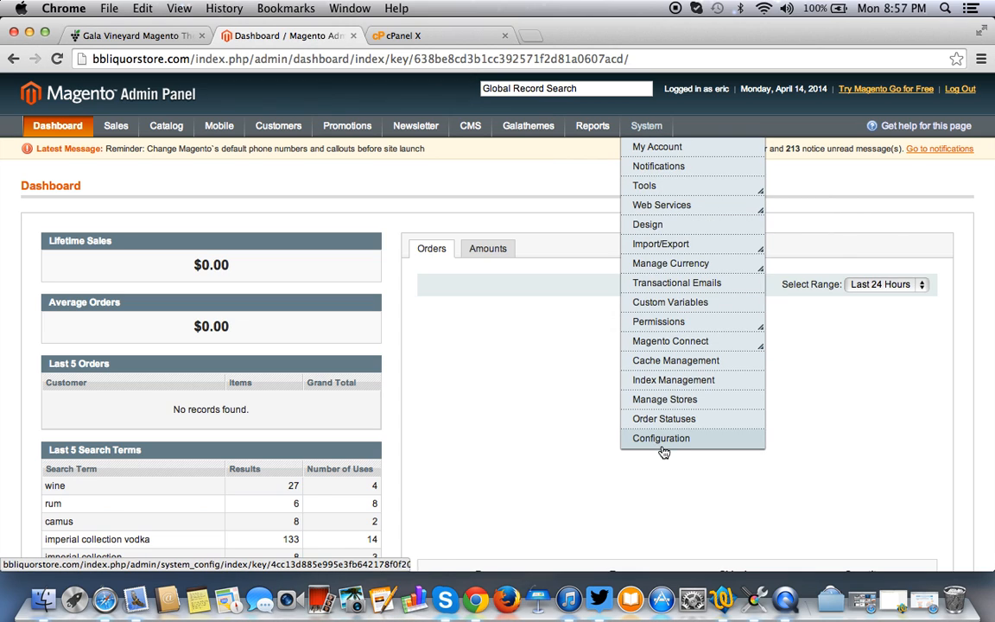
left_click(661, 439)
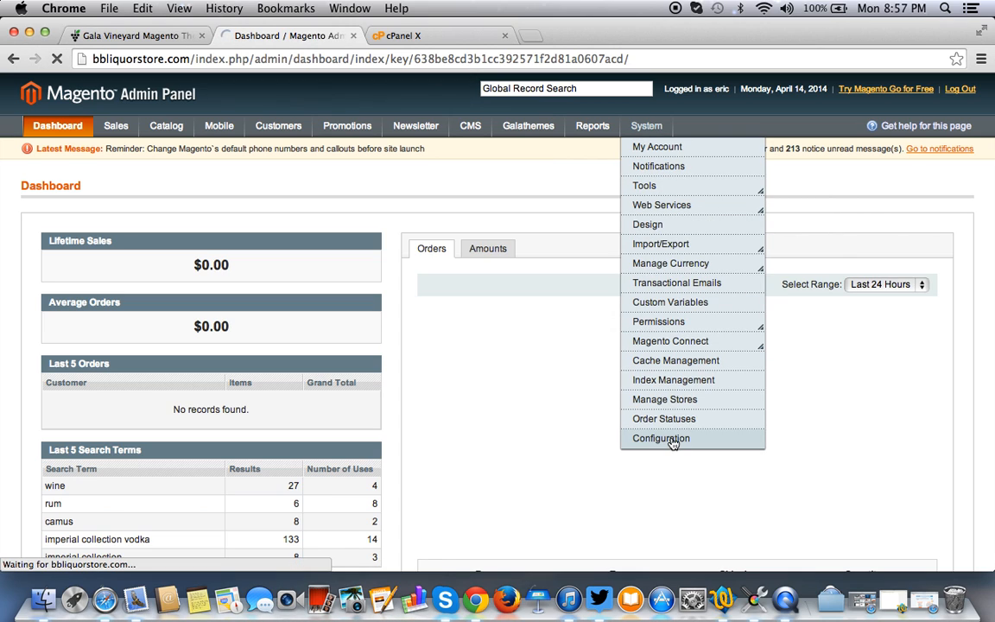
left_click(661, 438)
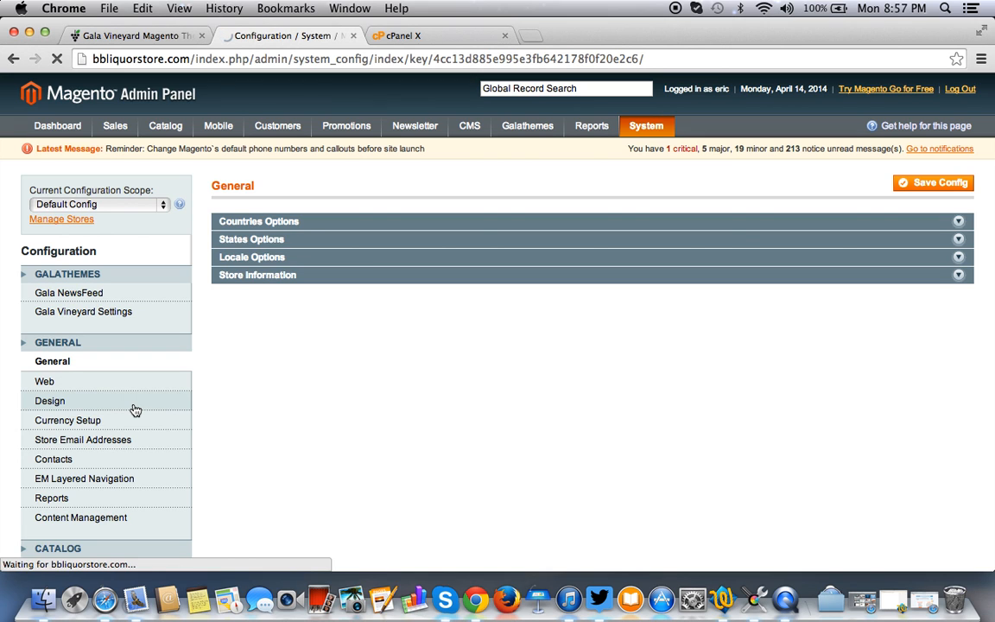
Step: Inspect the Logo Image Src in Design's Header section, then return to the storefront tab
left_click(49, 400)
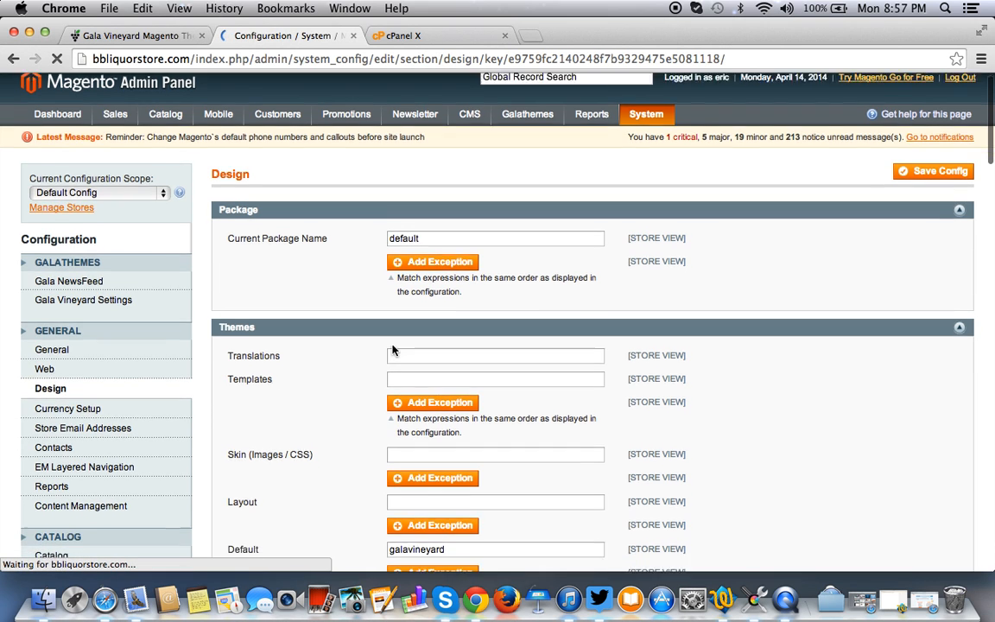
scroll("down", 3)
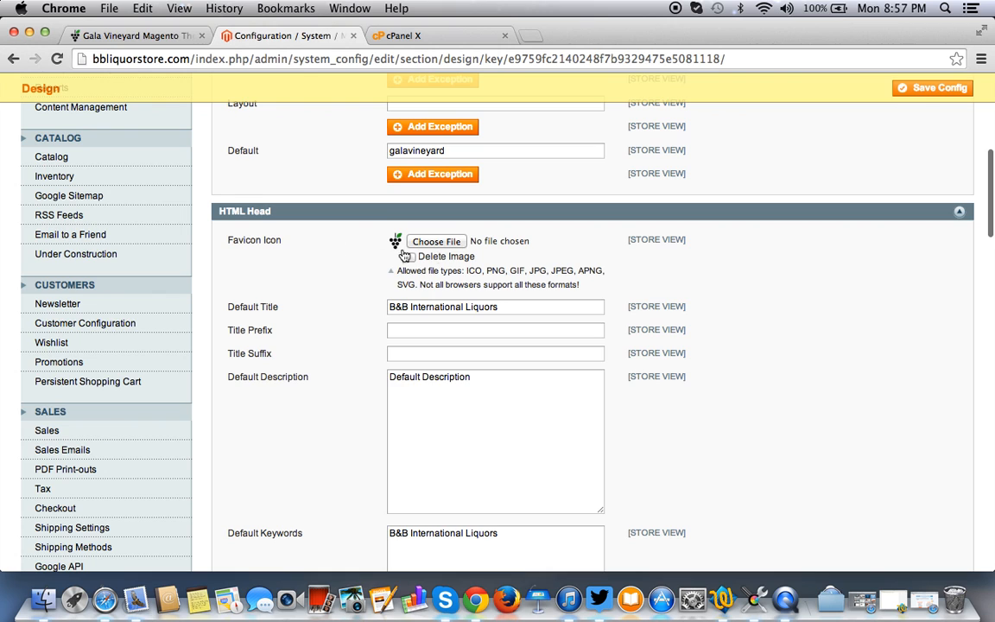
scroll("down", 3)
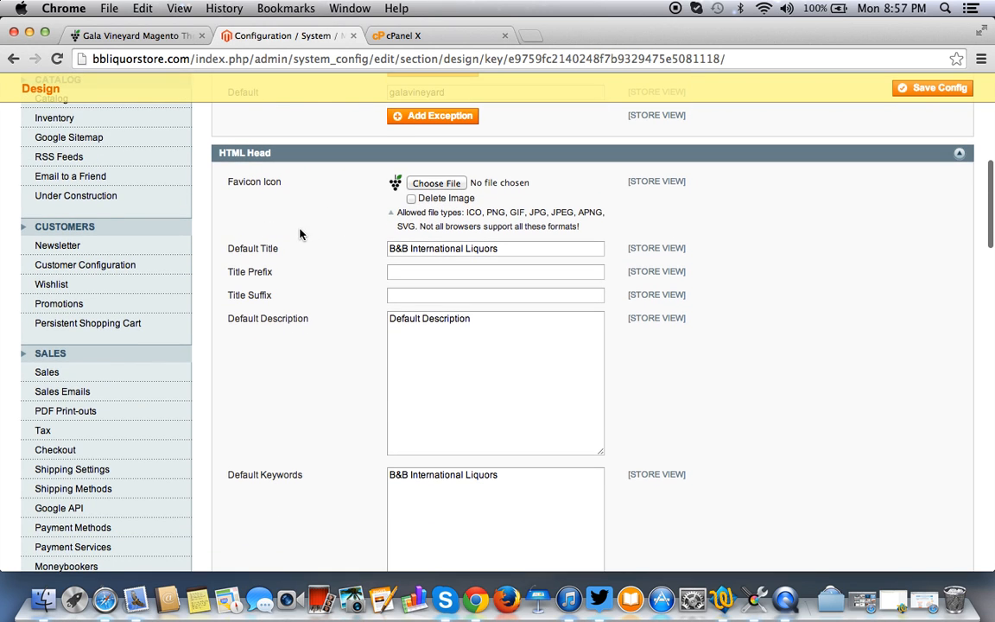
scroll("down", 3)
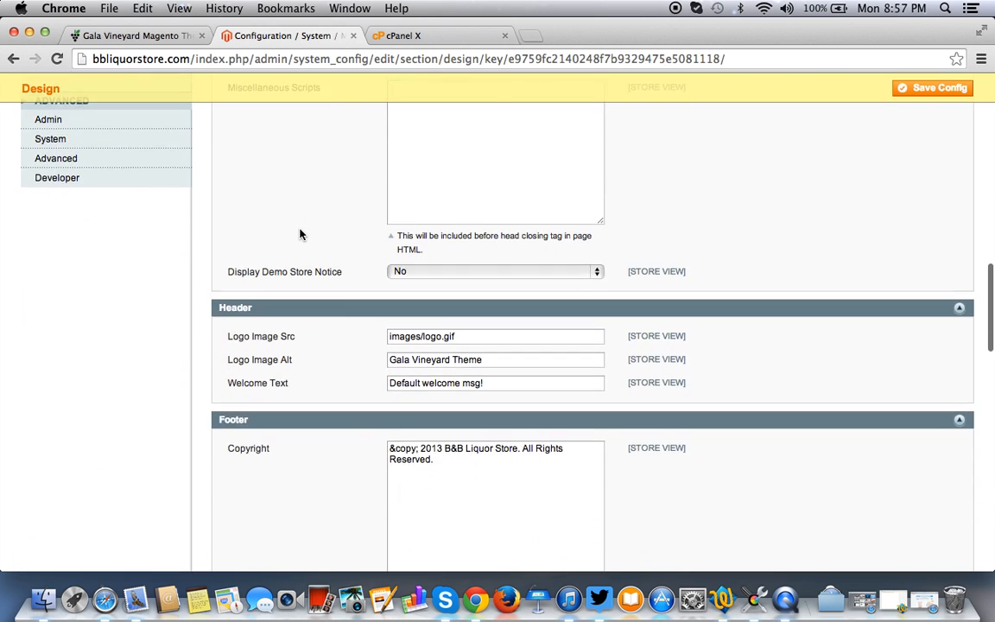
scroll("down", 3)
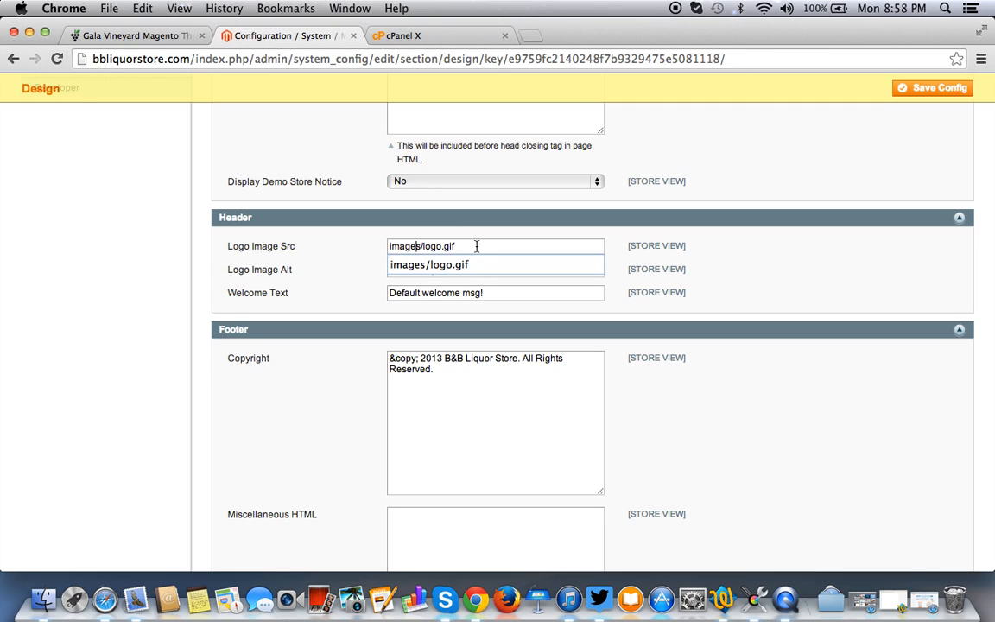
mouse_move(330, 250)
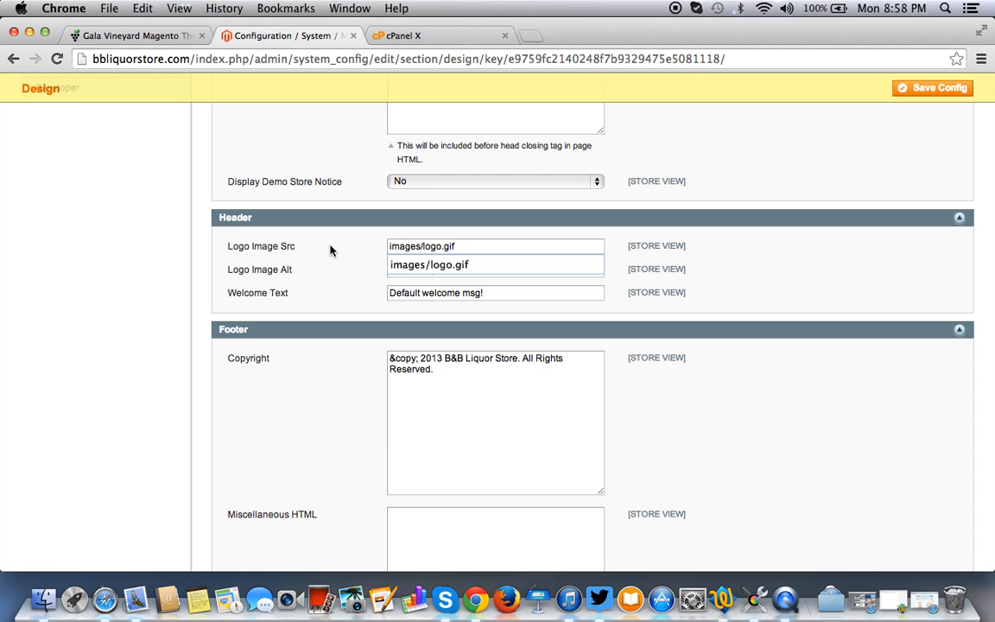
left_click(130, 35)
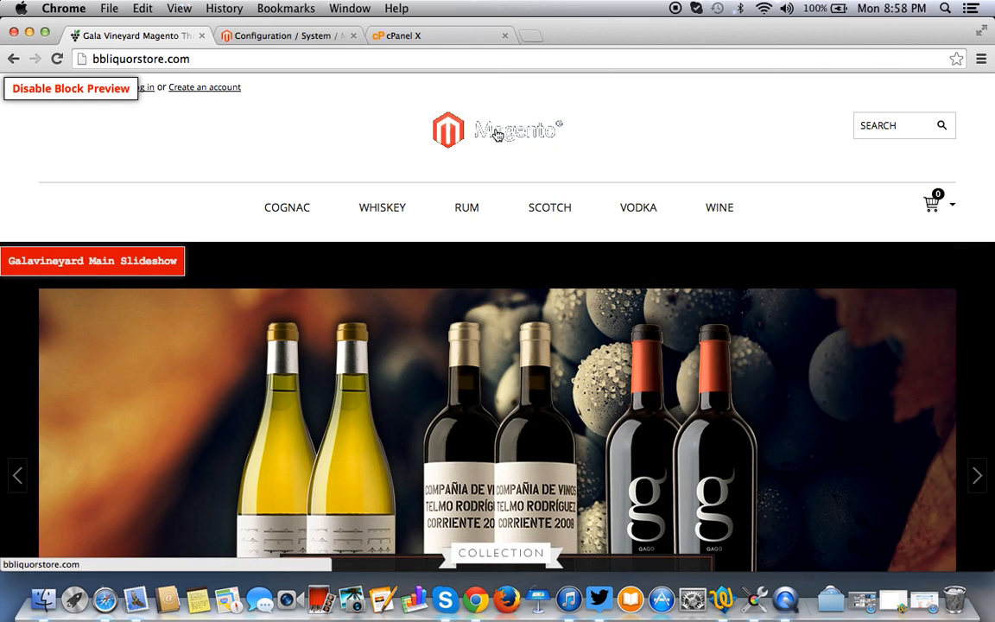
Step: Open the storefront logo.gif URL in a new tab via Paste and Go, then switch to cPanel
right_click(497, 134)
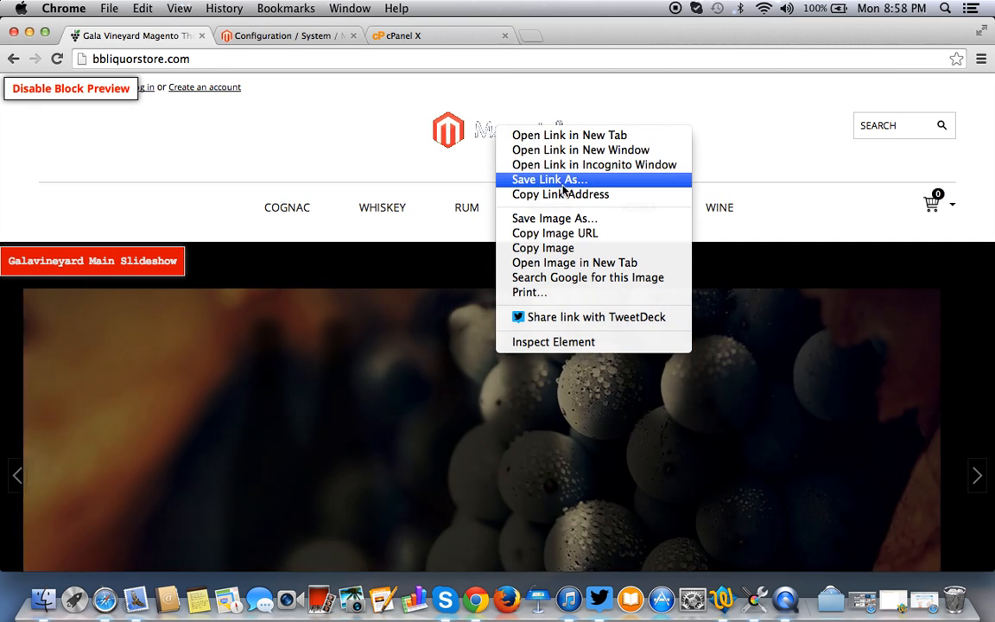
mouse_move(561, 193)
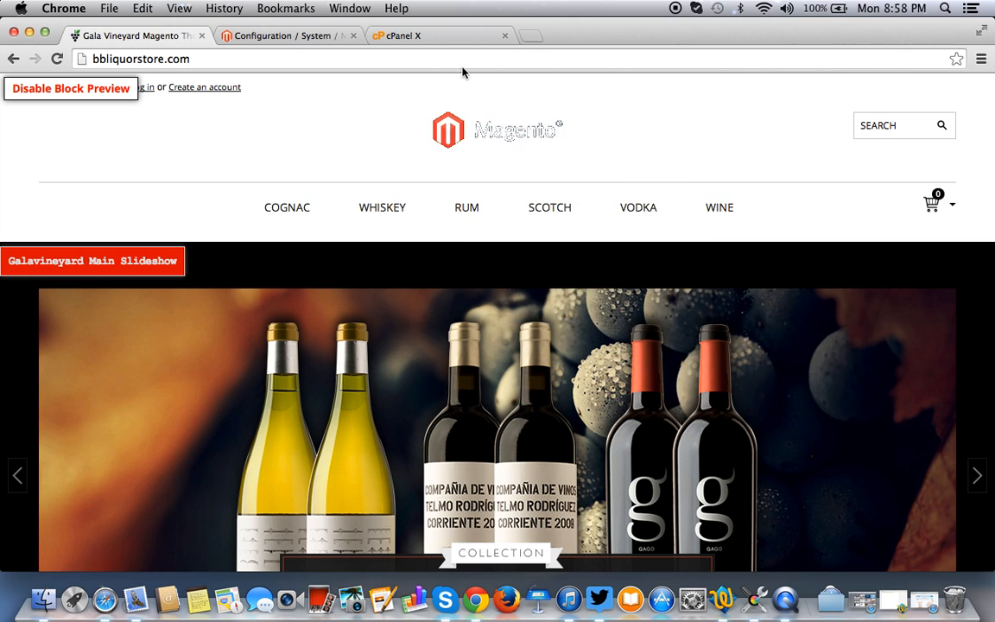
left_click(542, 36)
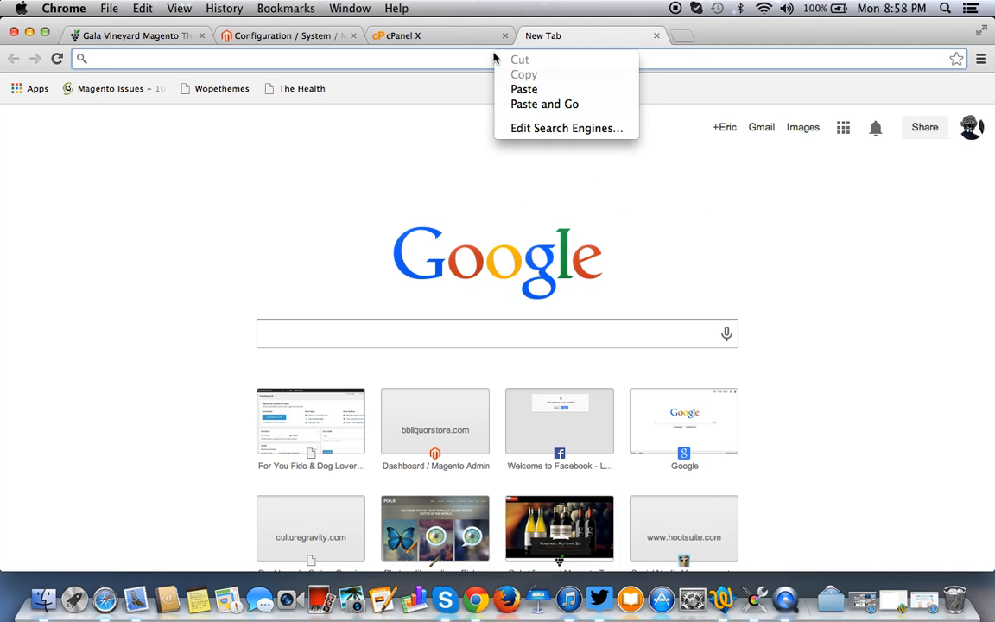
left_click(524, 89)
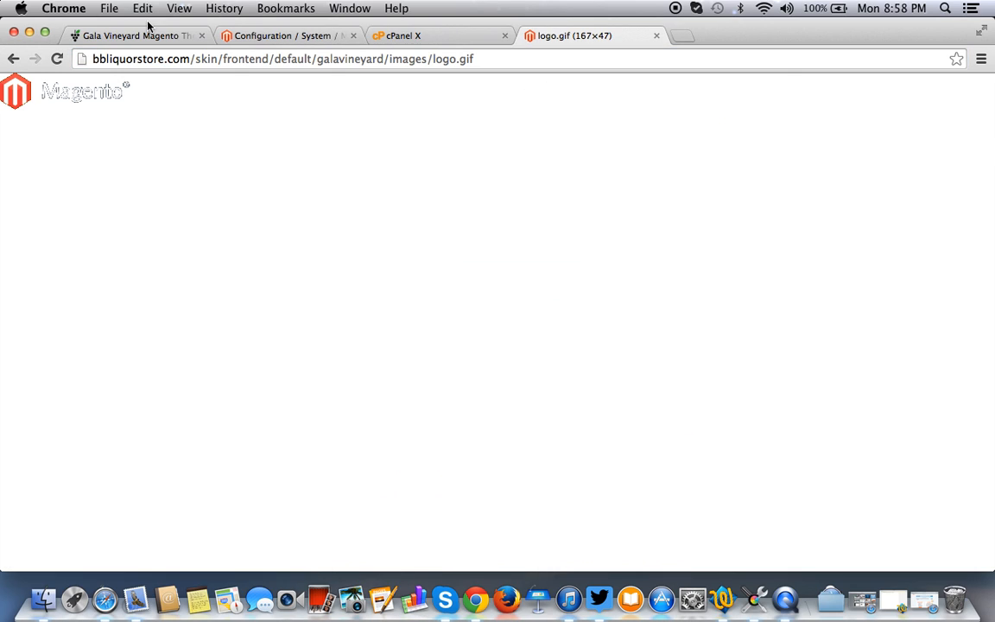
mouse_move(80, 101)
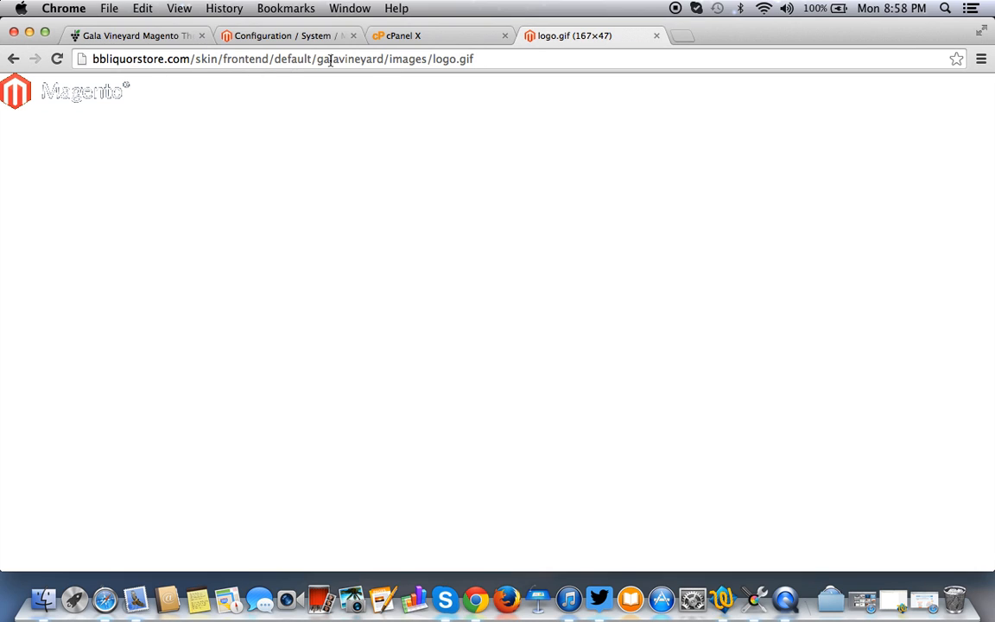
left_click(400, 36)
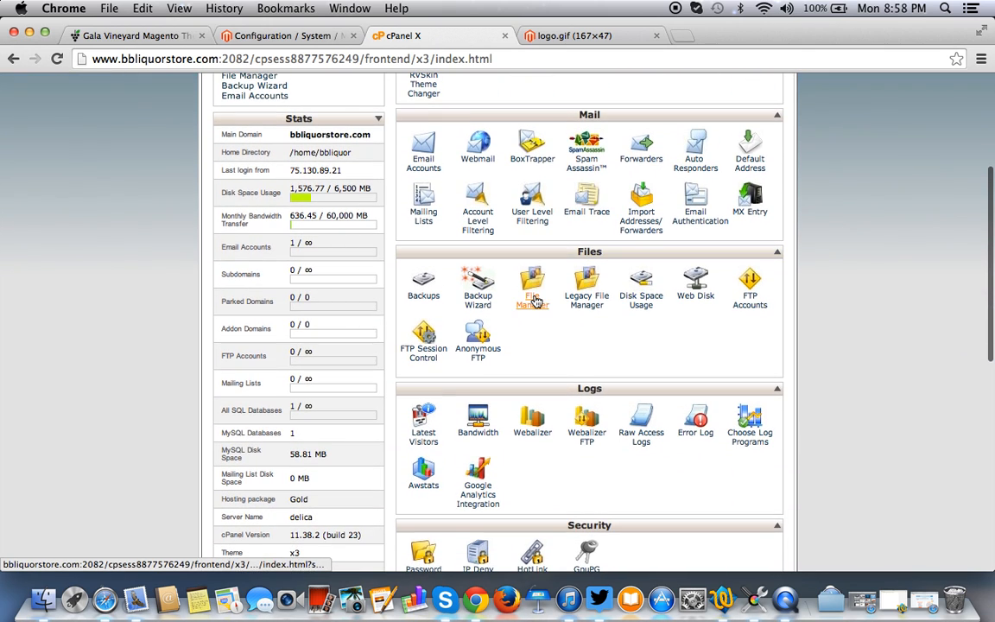
Step: Launch File Manager at the Web Root (public_html/www) and switch to its new tab
left_click(532, 281)
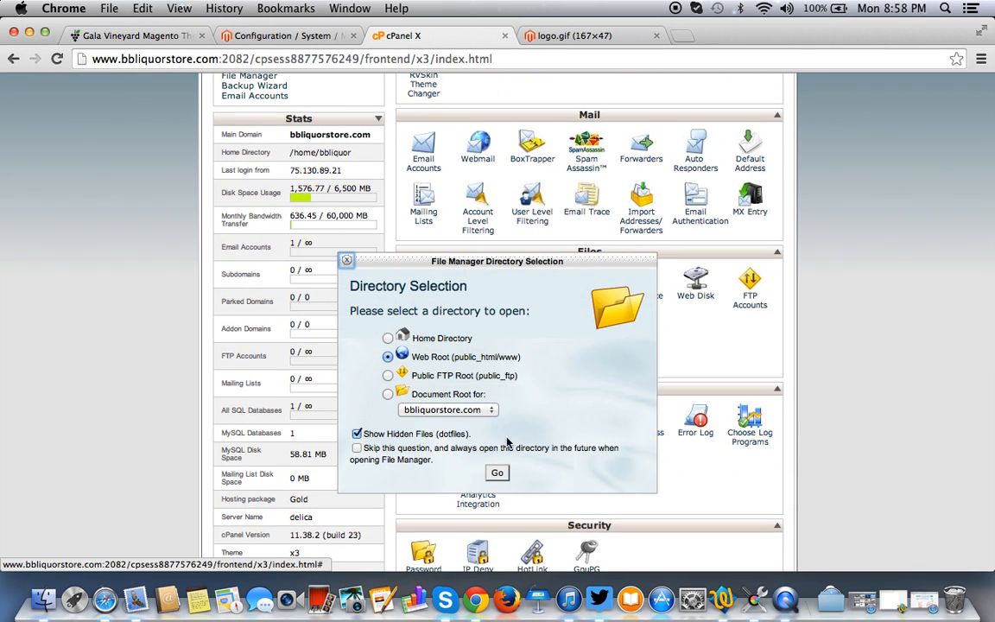
left_click(497, 472)
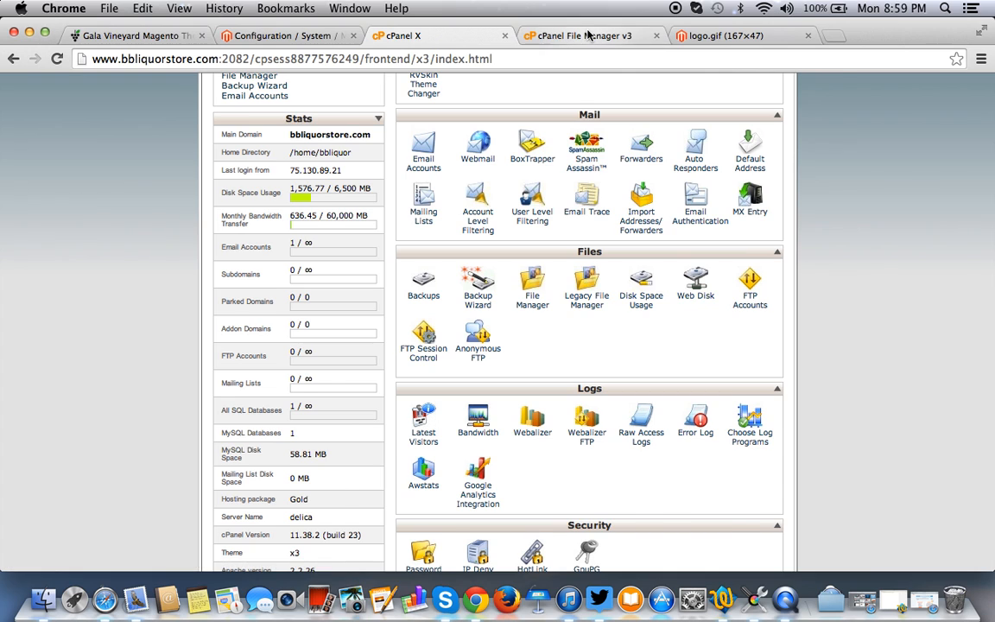
left_click(533, 285)
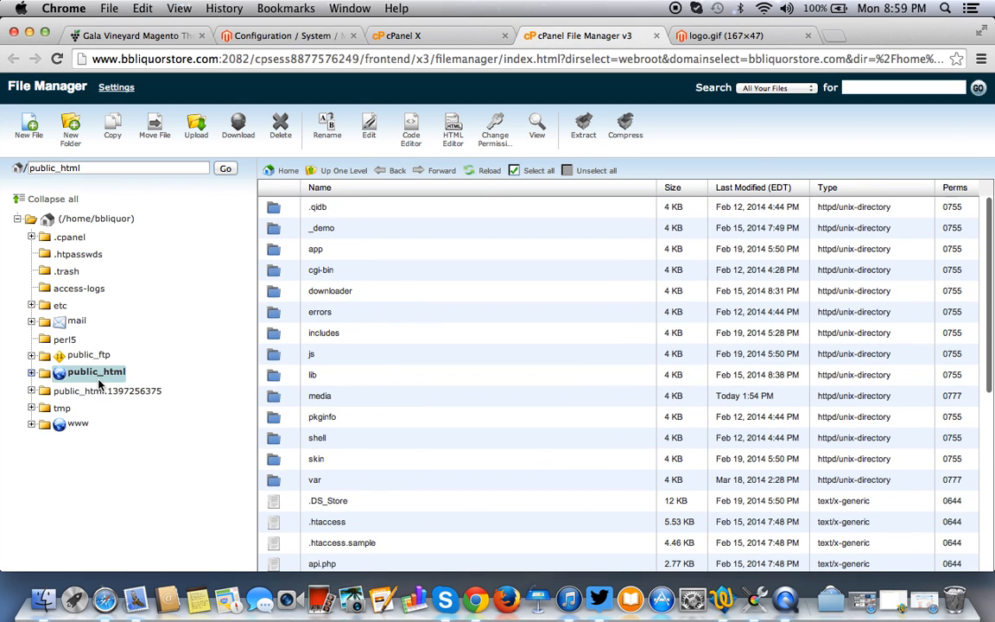
Step: Navigate into skin > frontend > default > galavineyard in File Manager
left_click(32, 372)
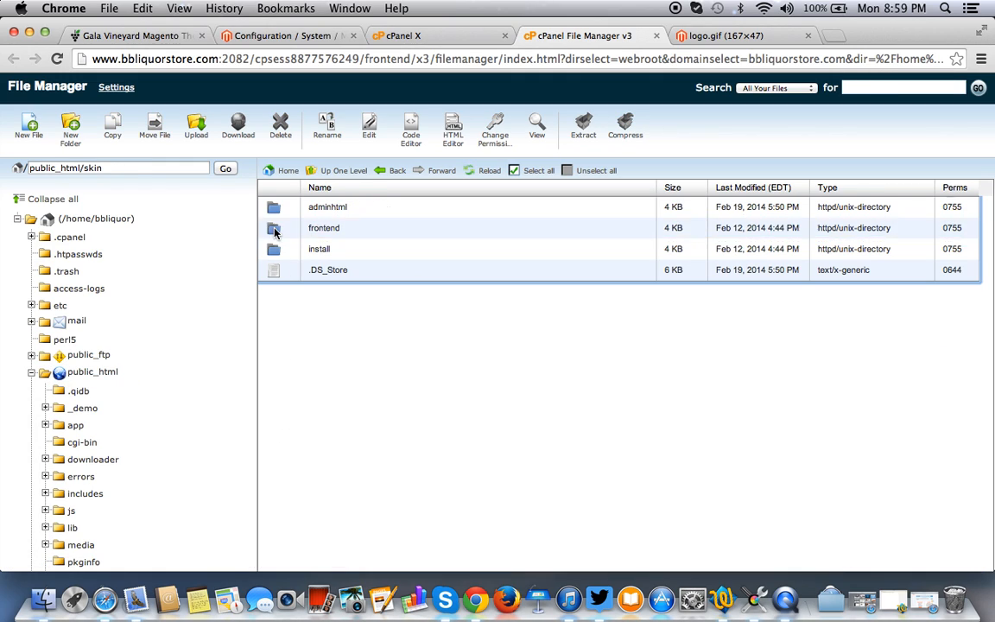
double_click(324, 227)
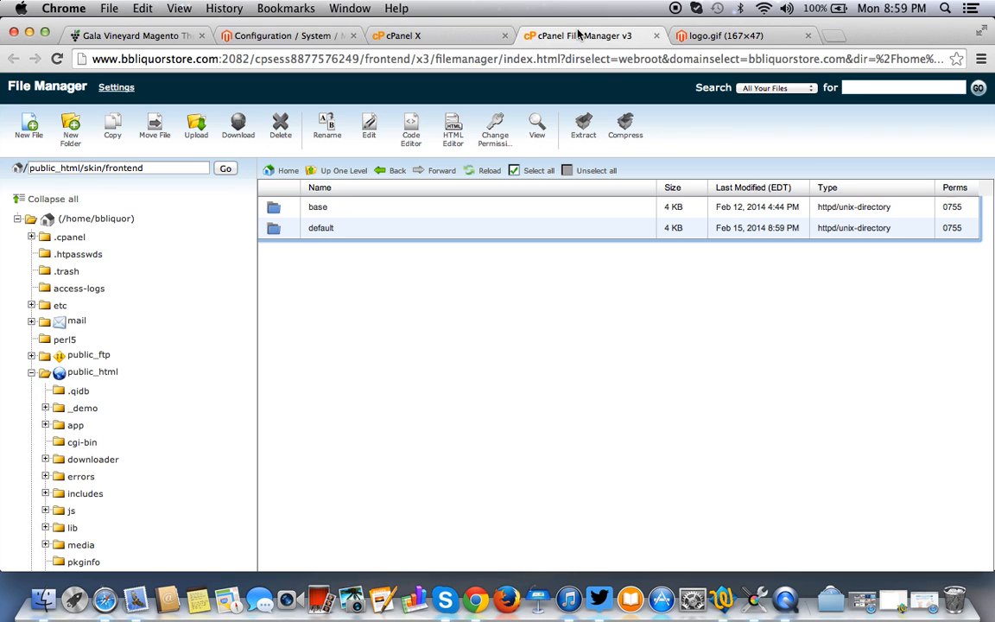
left_click(320, 228)
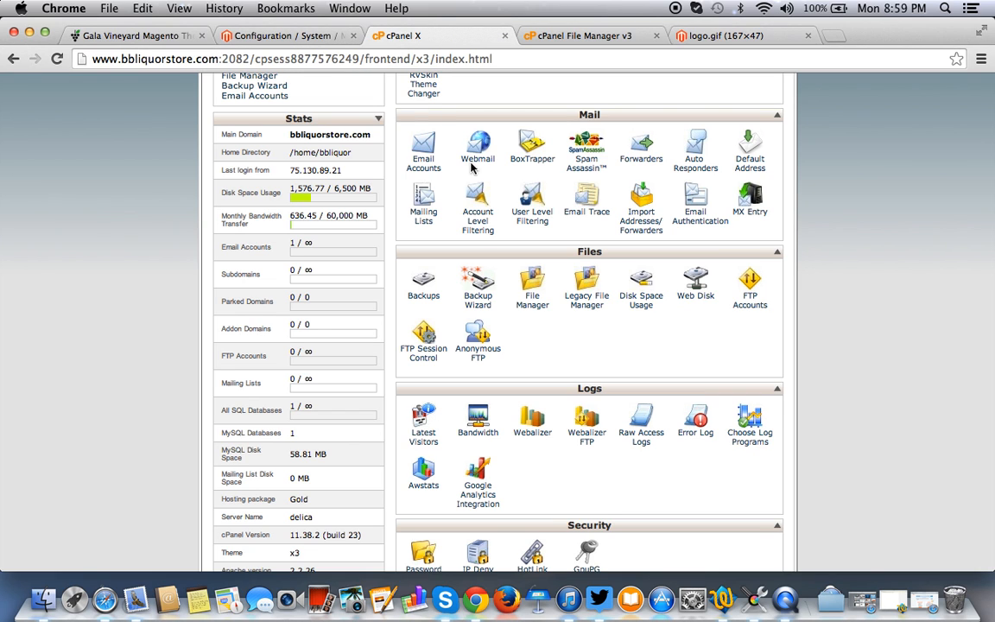
left_click(532, 285)
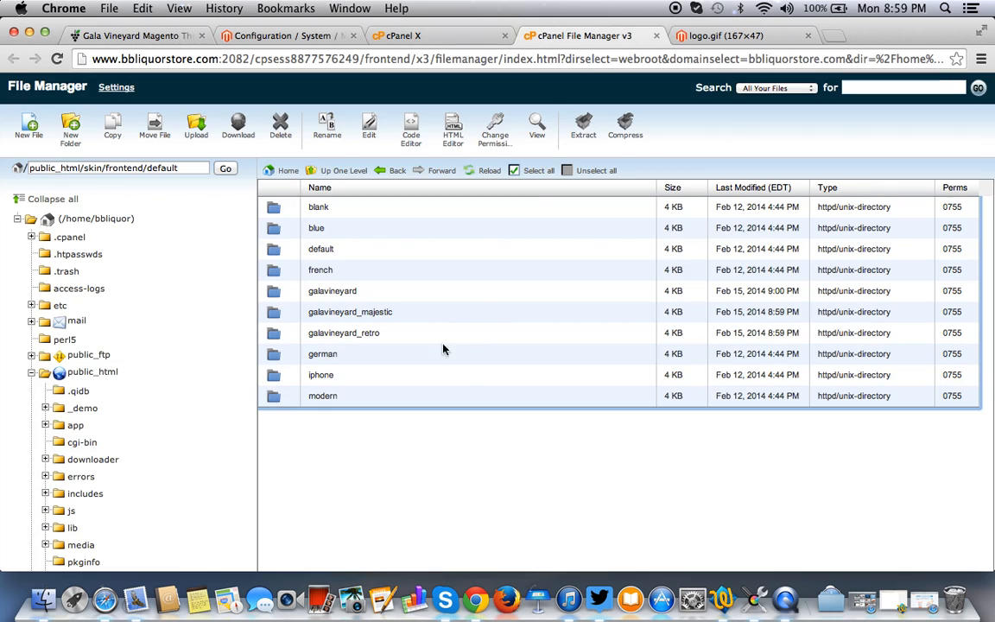
double_click(331, 290)
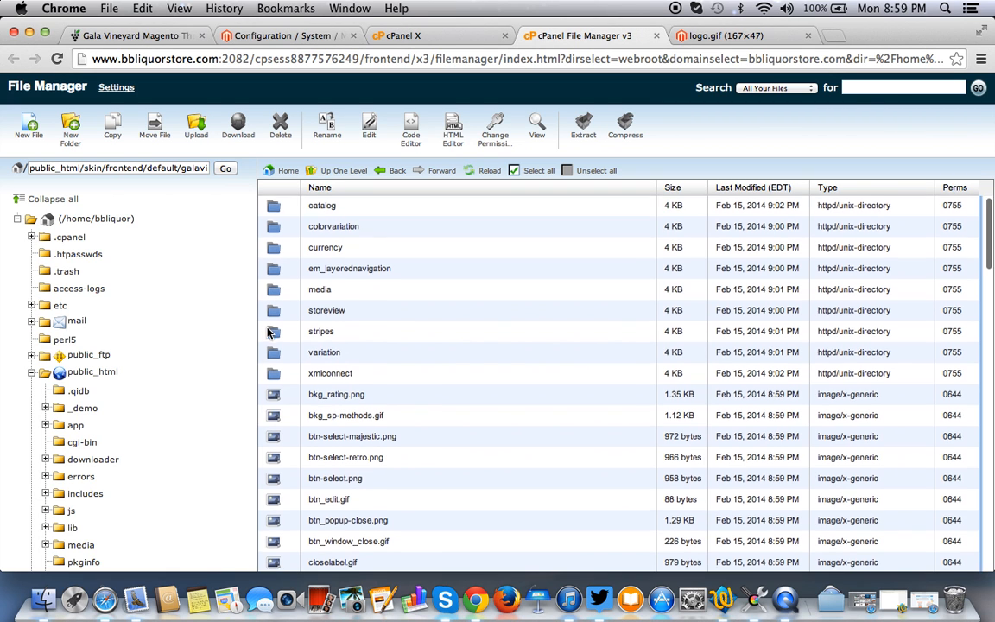
Step: Check the logo.gif tab again, then scroll the images folder listing down to logo.gif and logo1.png
scroll("down", 3)
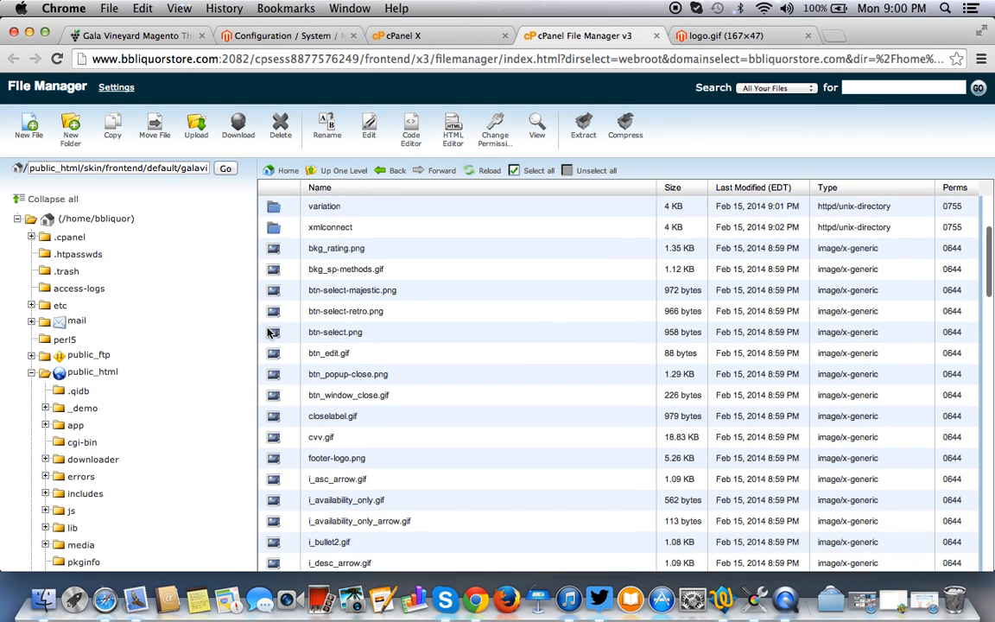
scroll("down", 3)
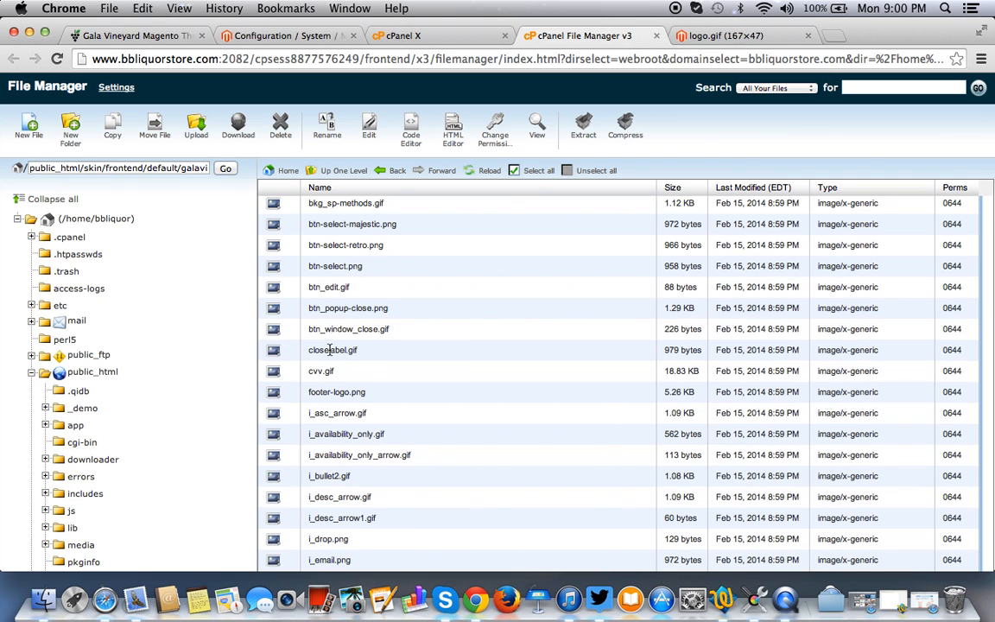
scroll("down", 3)
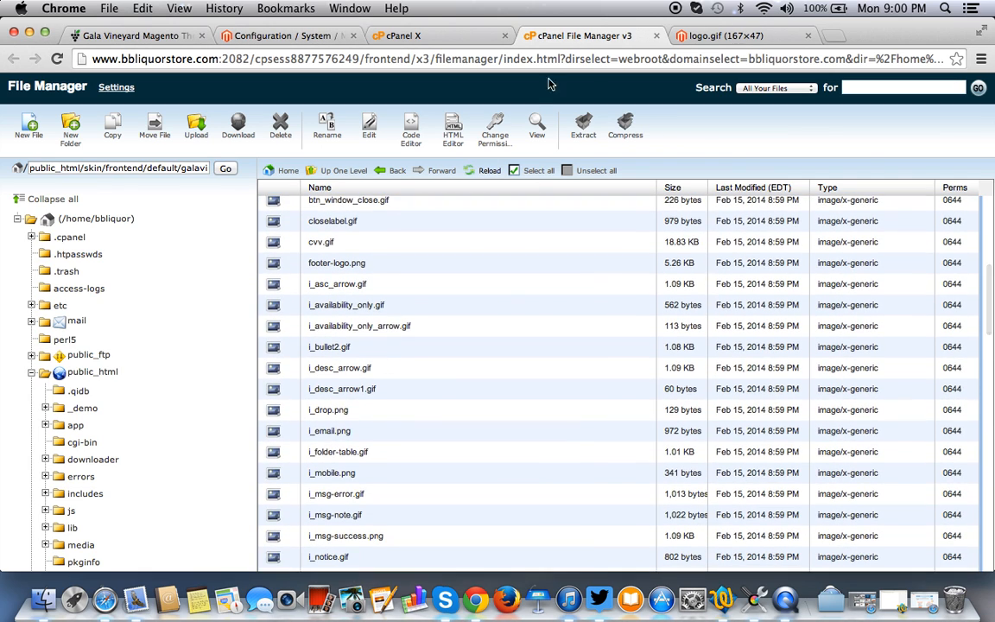
left_click(725, 35)
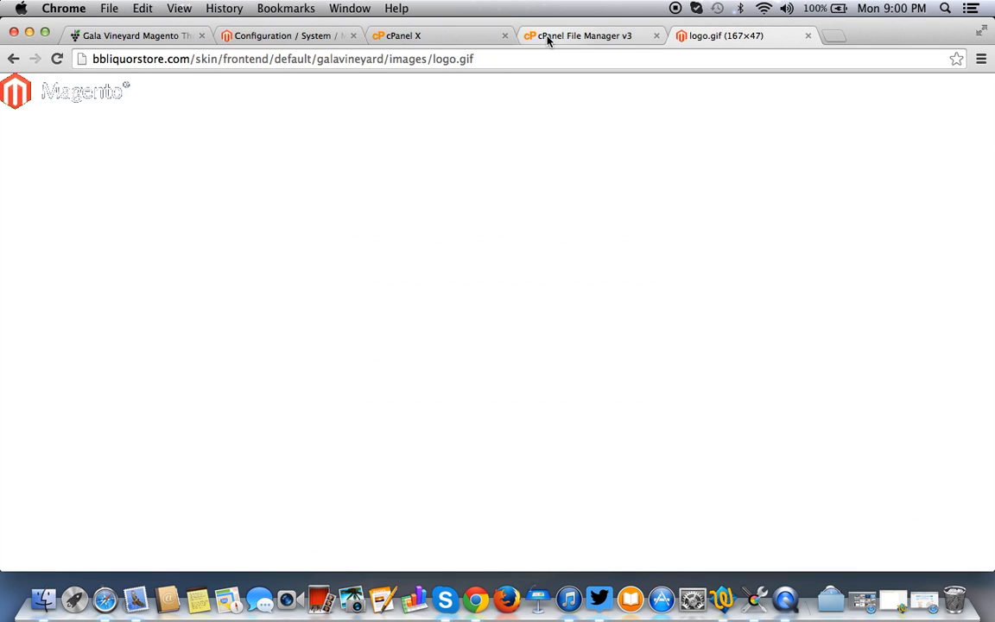
left_click(581, 36)
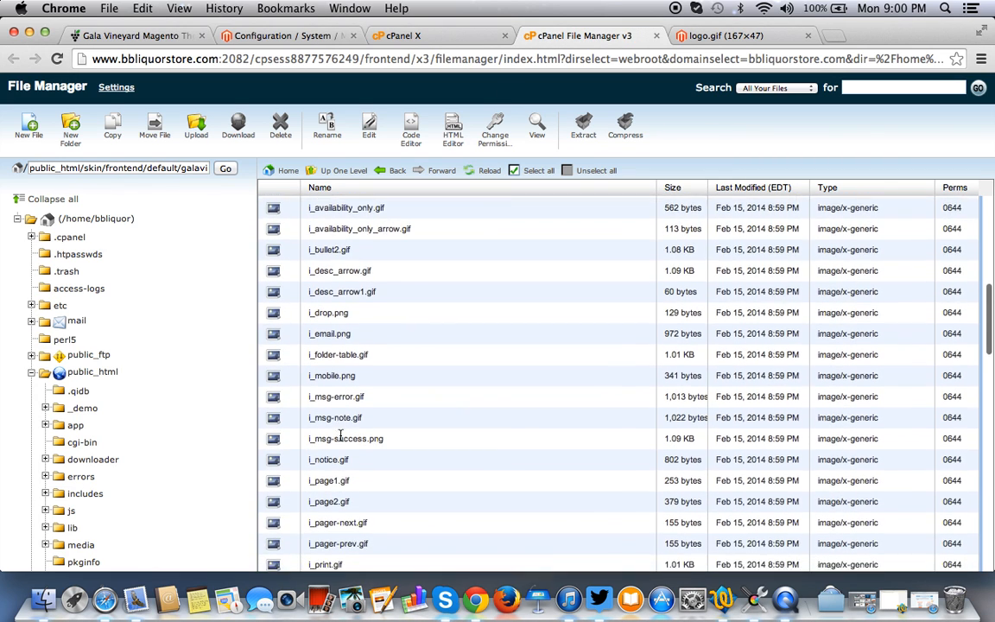
scroll("down", 3)
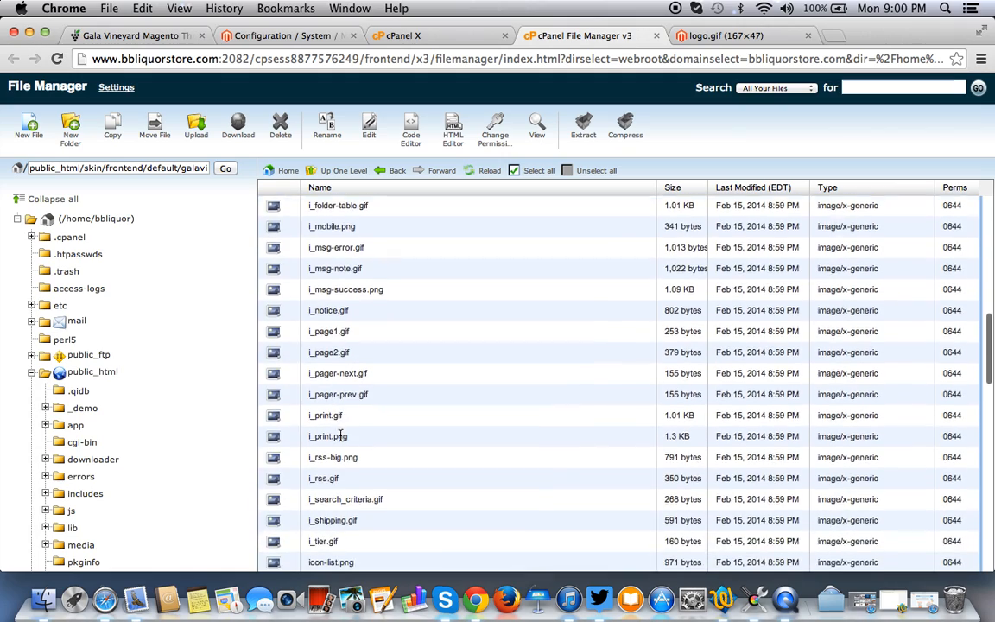
scroll("down", 3)
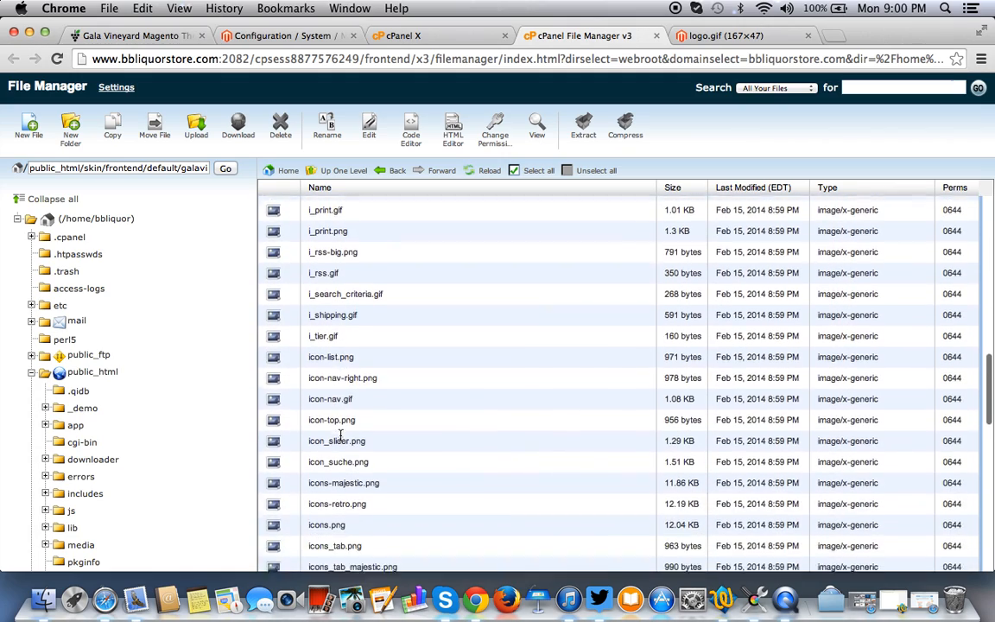
scroll("down", 3)
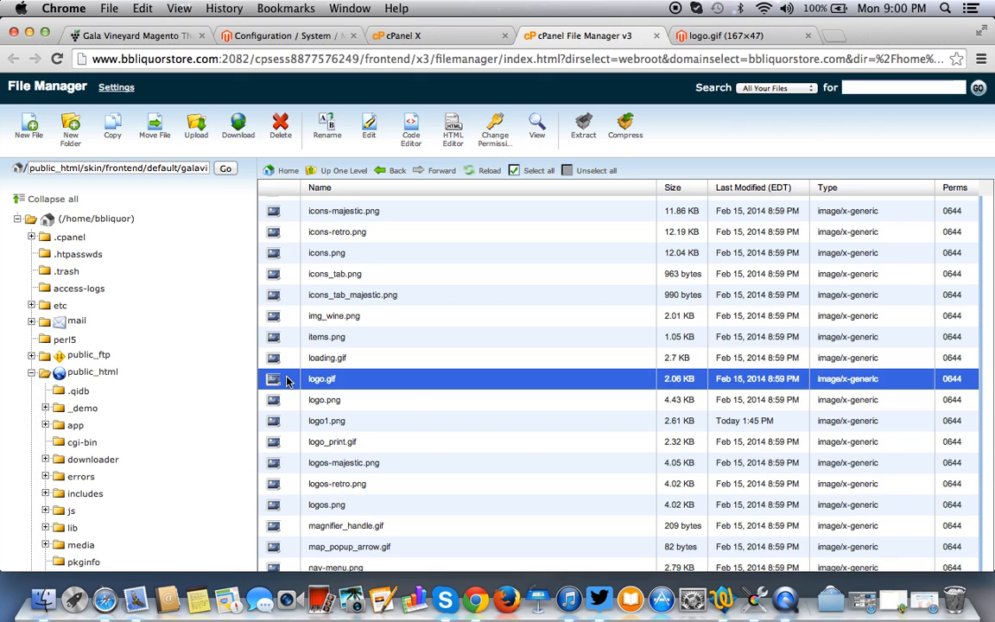
mouse_move(436, 442)
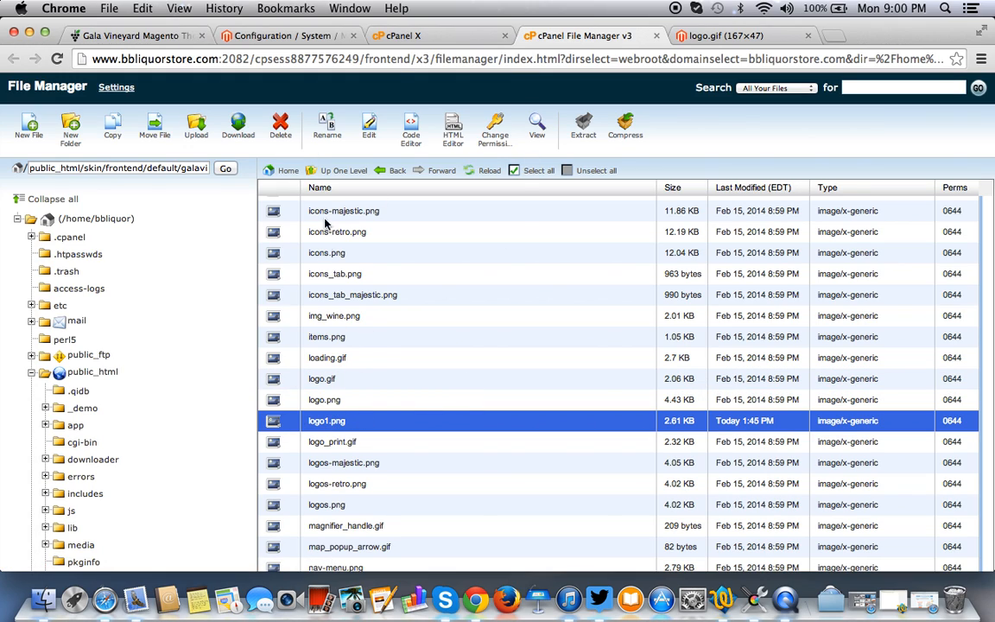
Step: Delete the old logo1.png from the images folder and select the new logo1.png on the desktop
left_click(280, 127)
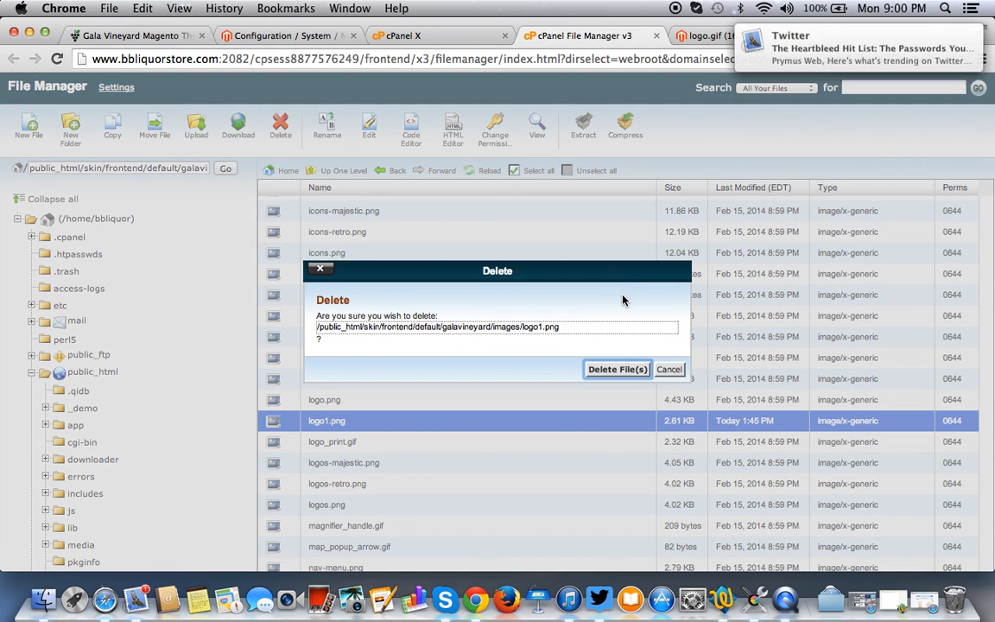
left_click(617, 369)
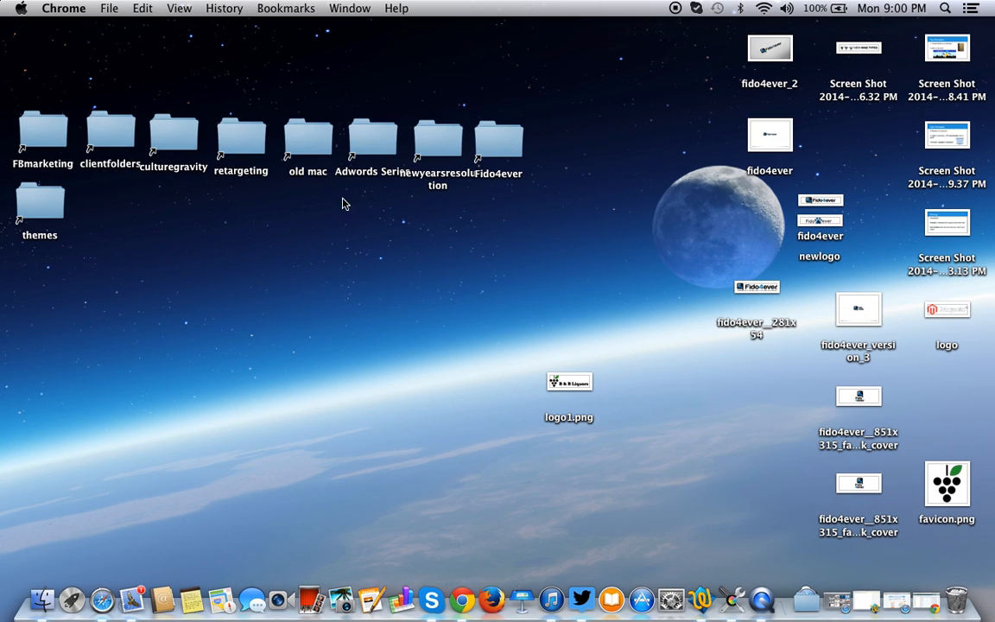
mouse_move(571, 382)
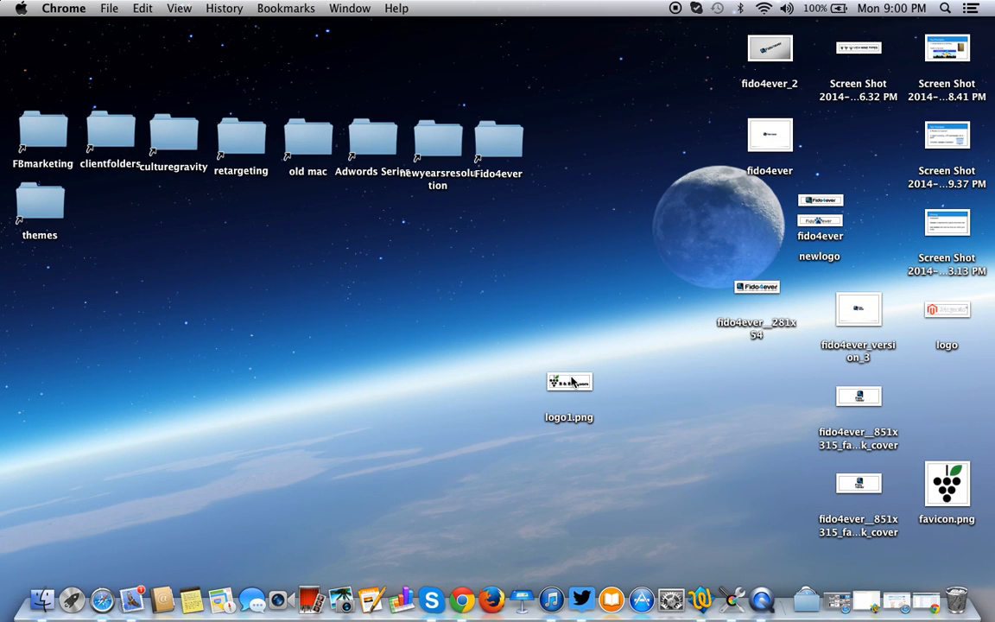
left_click(568, 381)
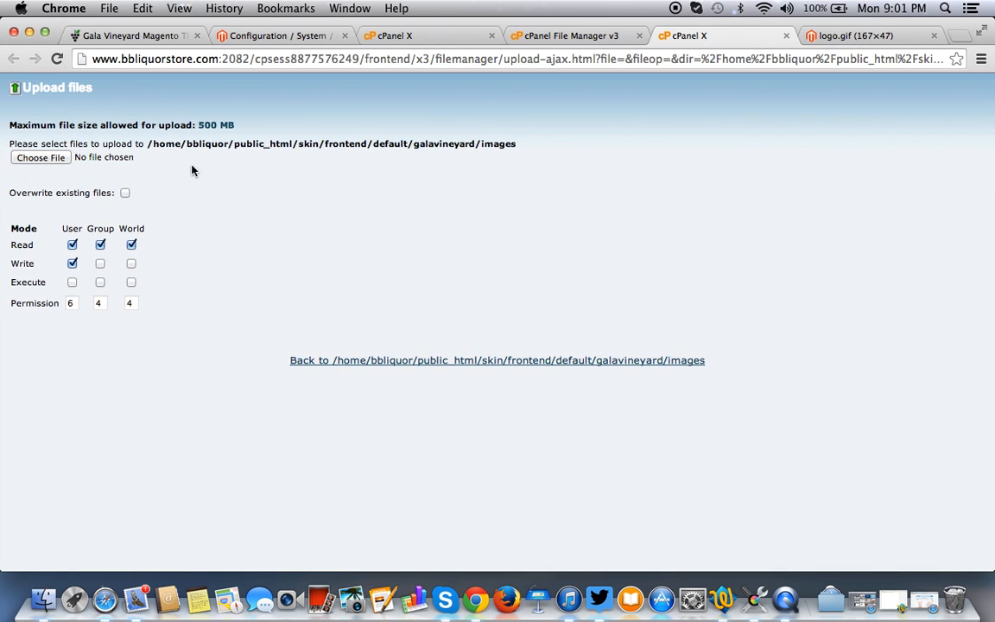
mouse_move(34, 165)
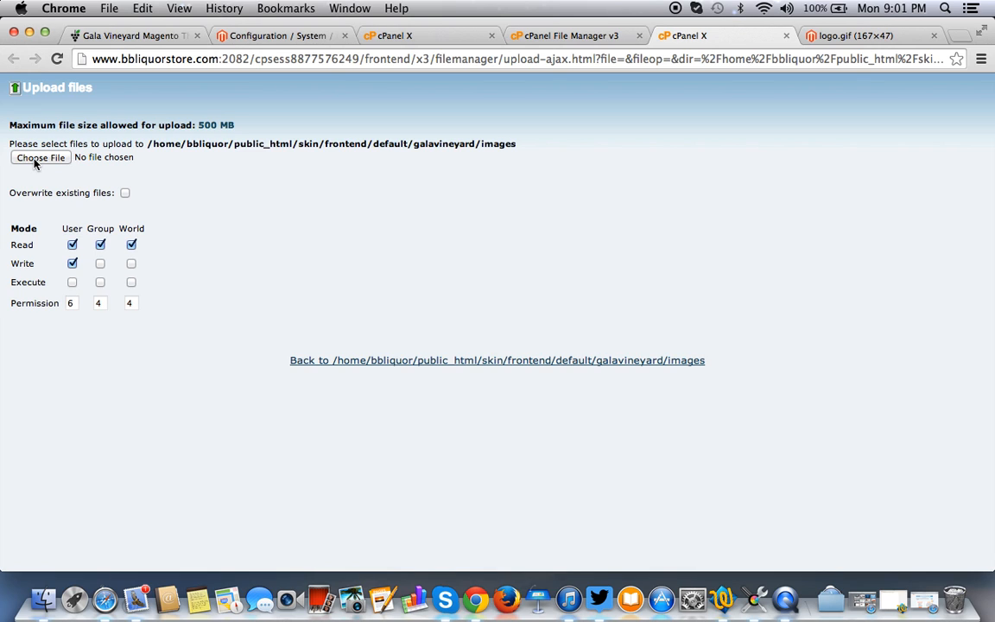
mouse_move(313, 275)
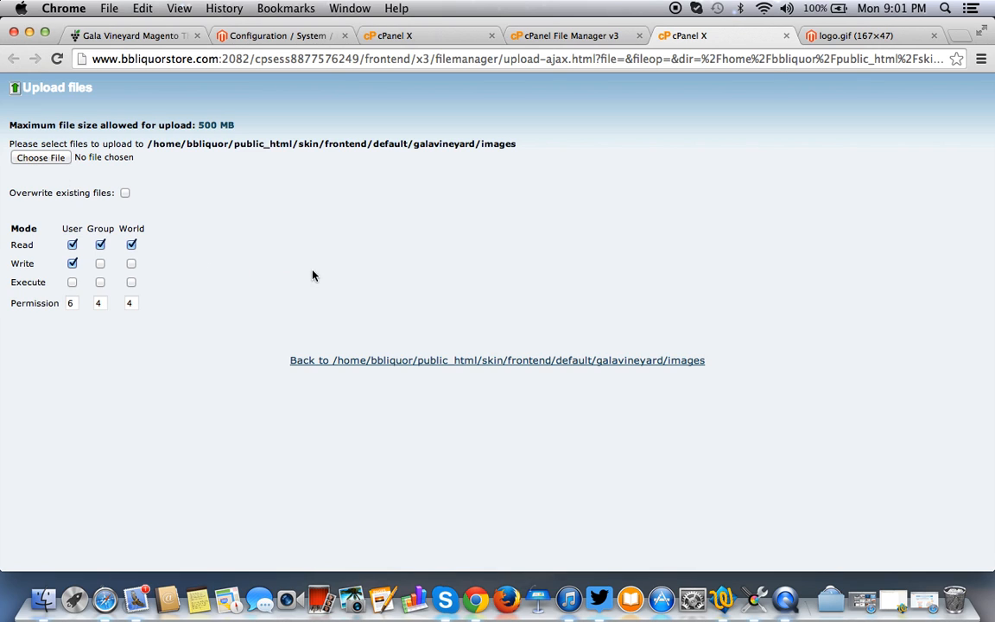
Step: Use the upload page's file picker for the galavineyard images folder
left_click(40, 157)
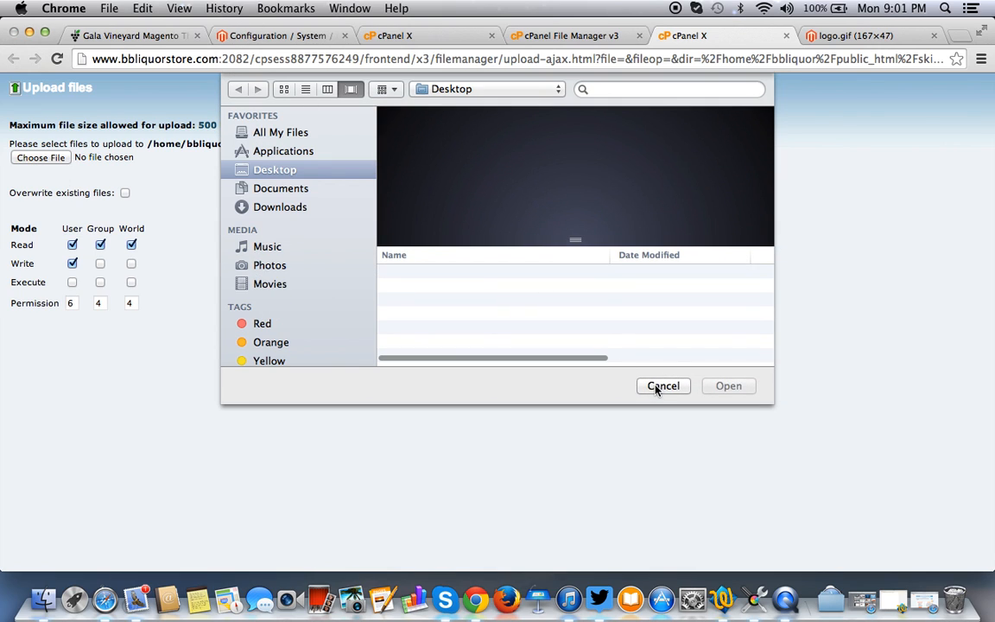
left_click(662, 386)
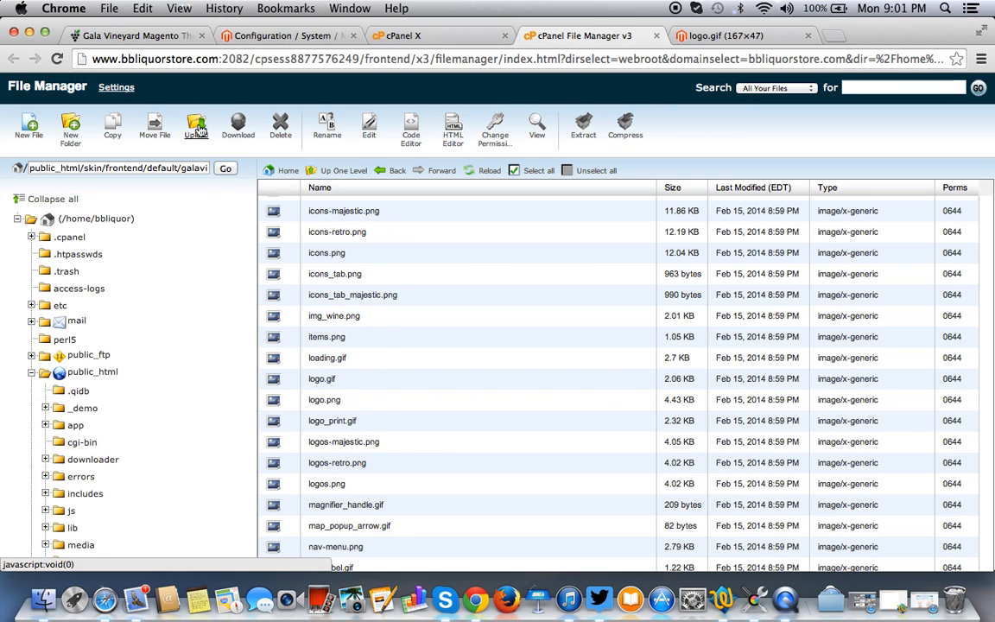
Step: Upload logo1.png from the Desktop into the images folder (2.61 KB complete)
left_click(196, 127)
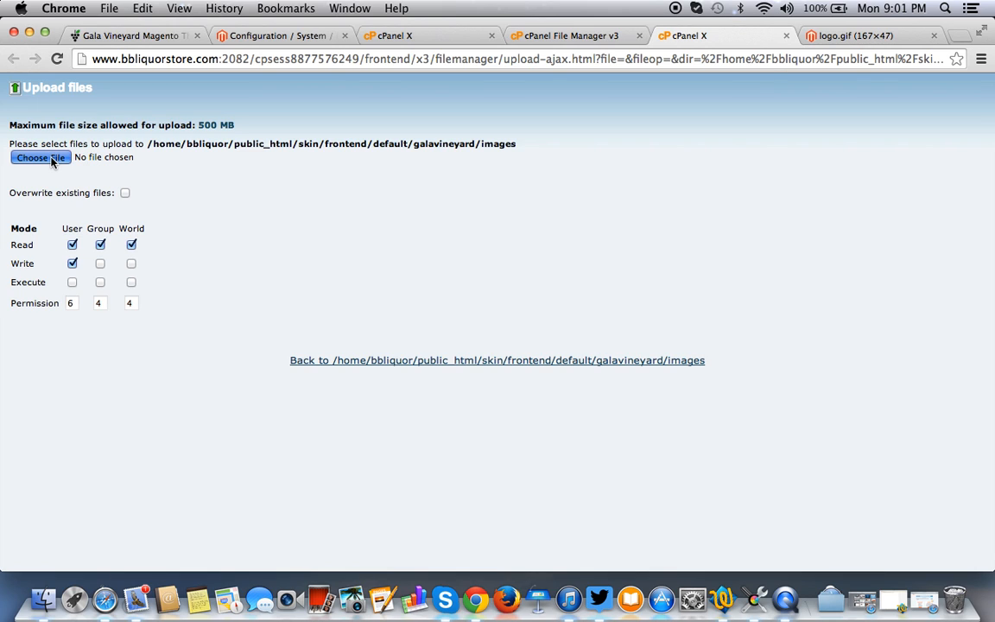
left_click(40, 157)
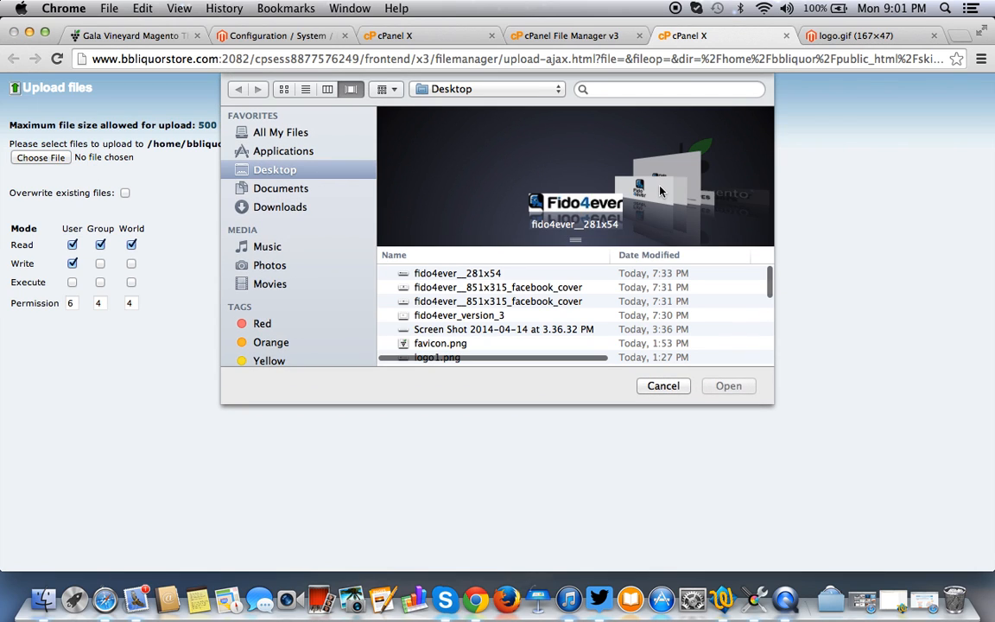
mouse_move(713, 200)
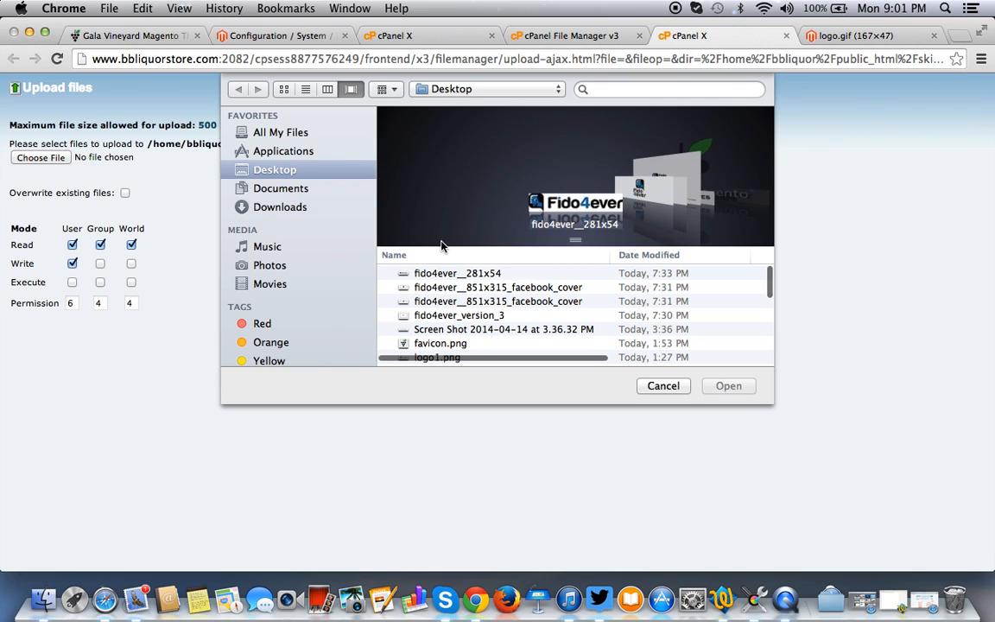
mouse_move(707, 198)
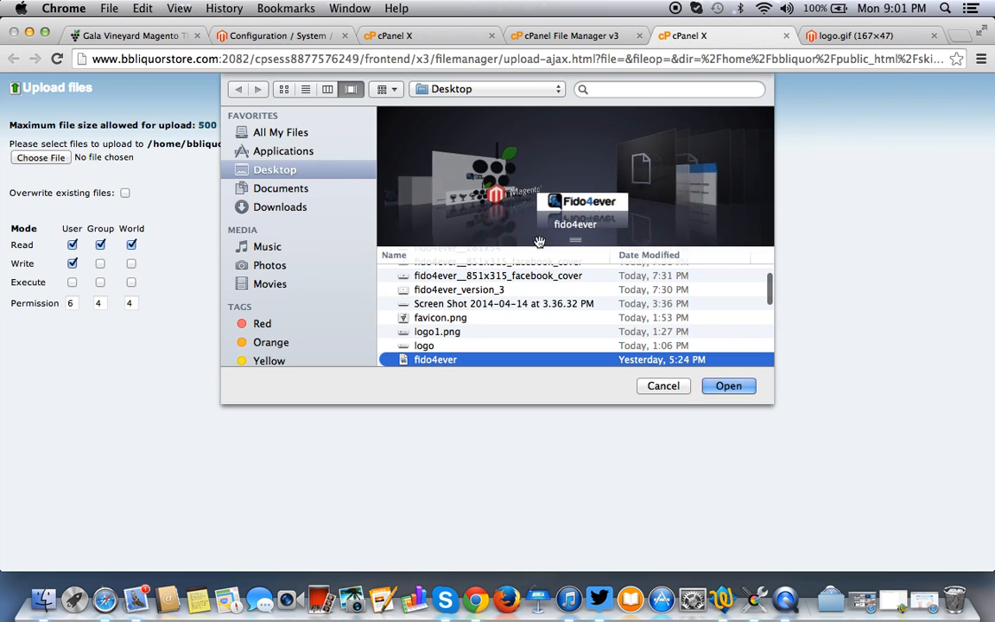
left_click(459, 290)
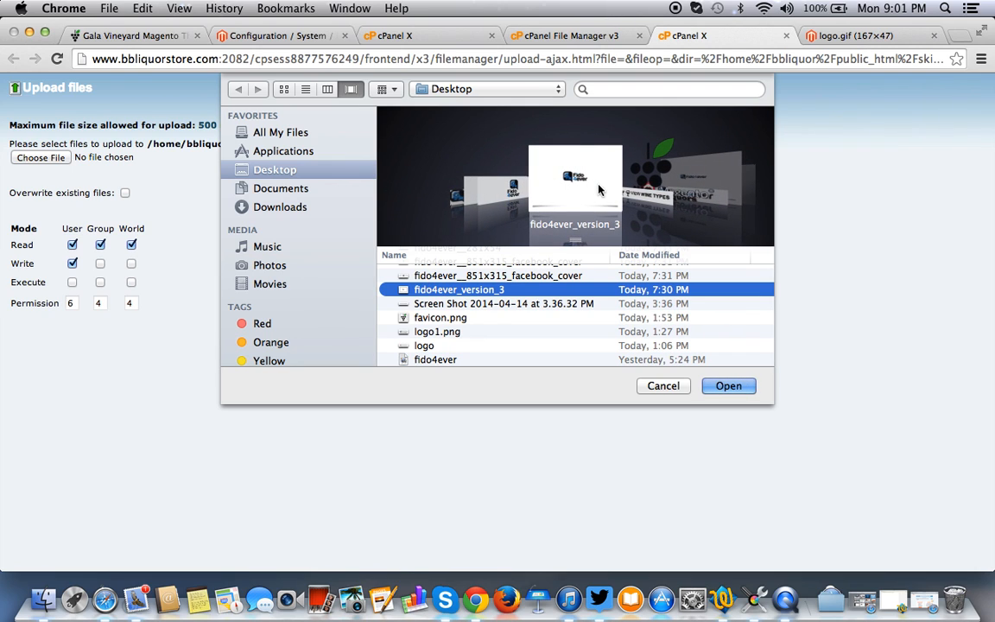
left_click(499, 274)
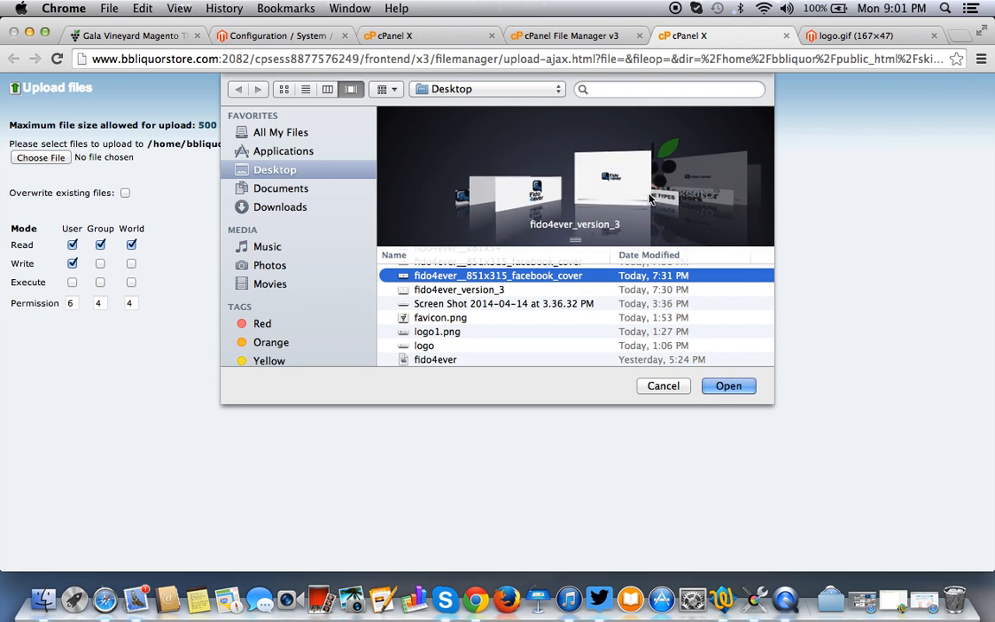
left_click(437, 331)
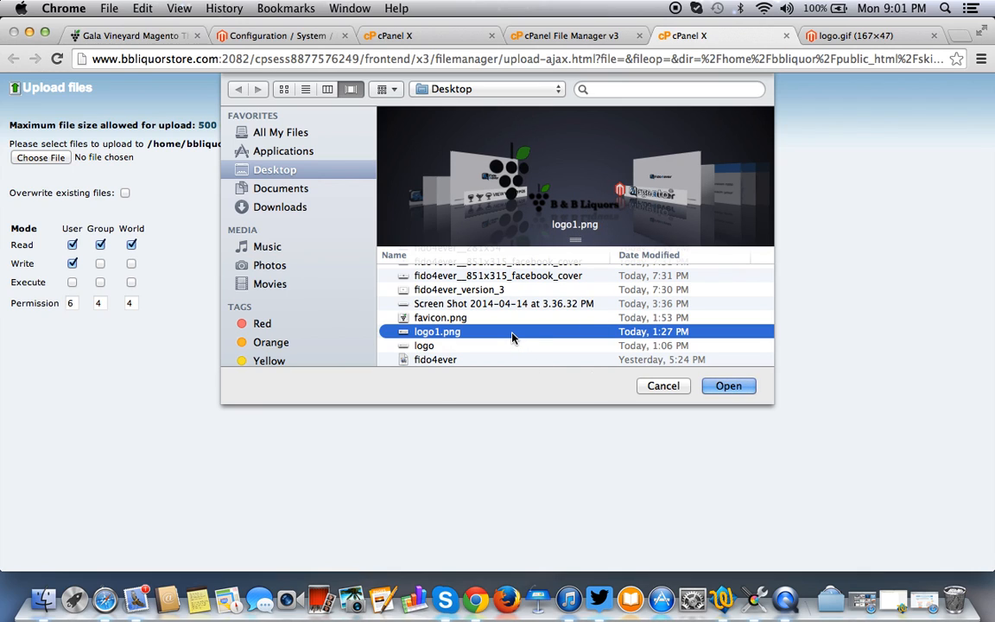
left_click(728, 385)
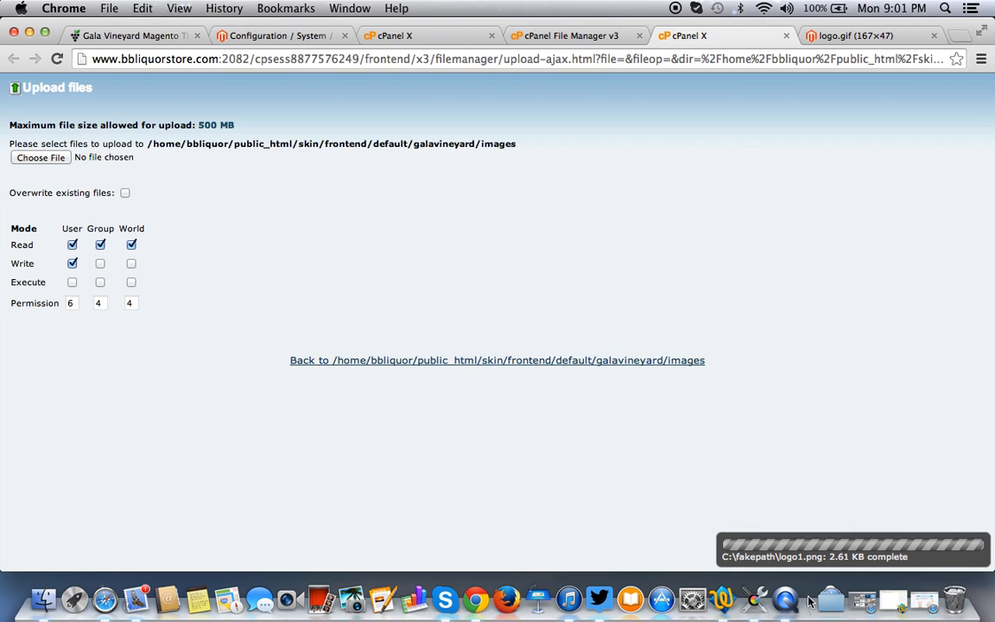
mouse_move(471, 144)
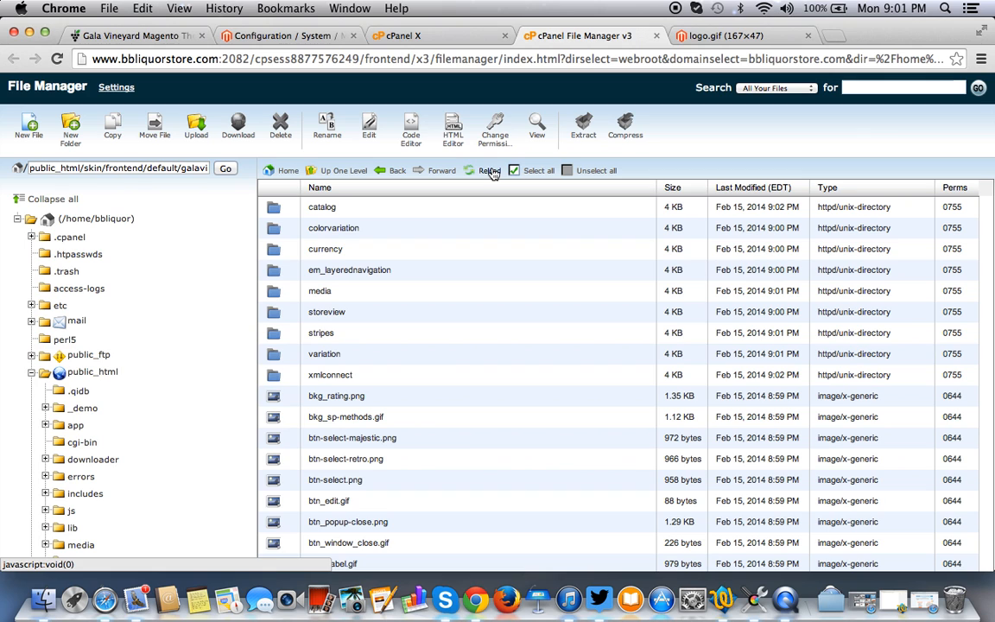
Step: Locate logo1.png in the images listing, then return to the storefront tab still showing the Magento logo
scroll("down", 3)
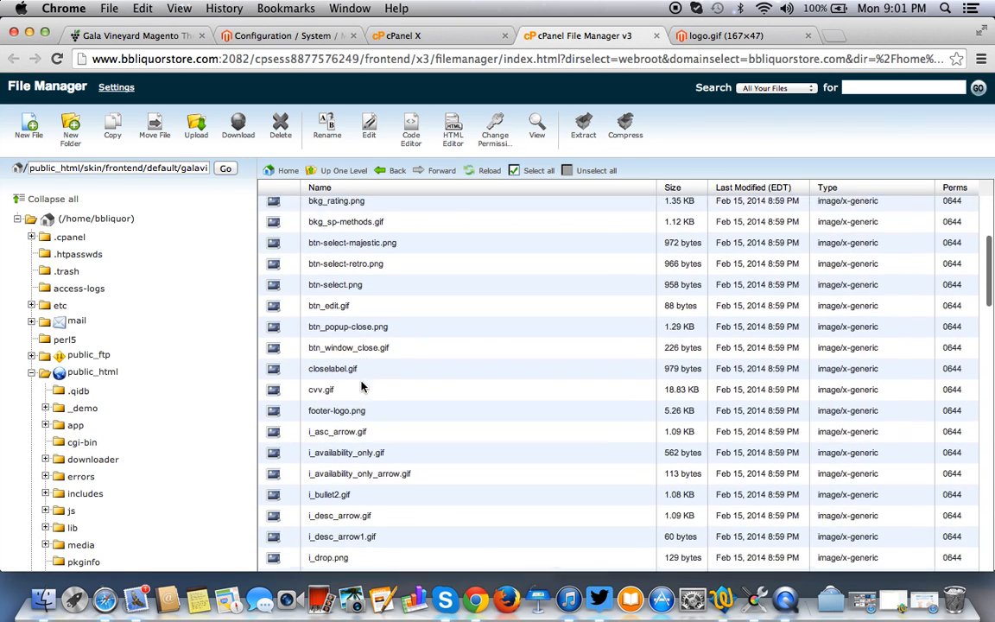
scroll("down", 3)
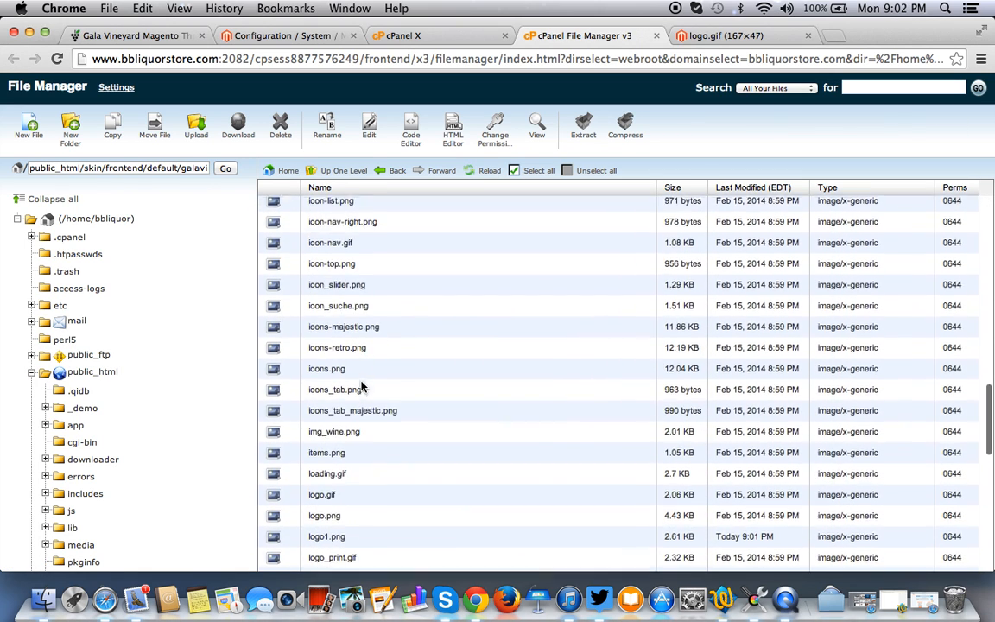
scroll("down", 3)
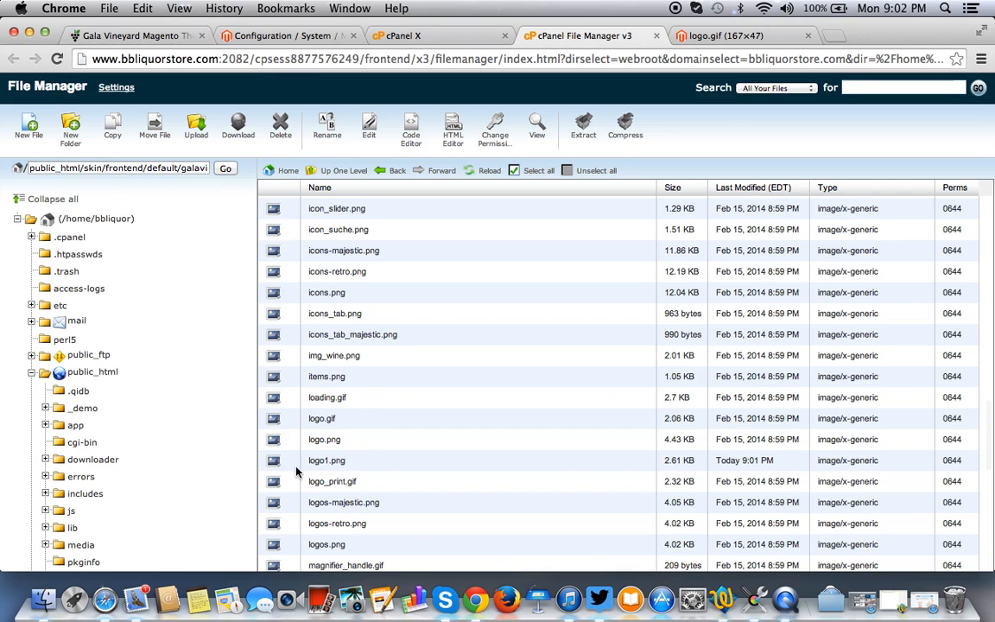
mouse_move(345, 467)
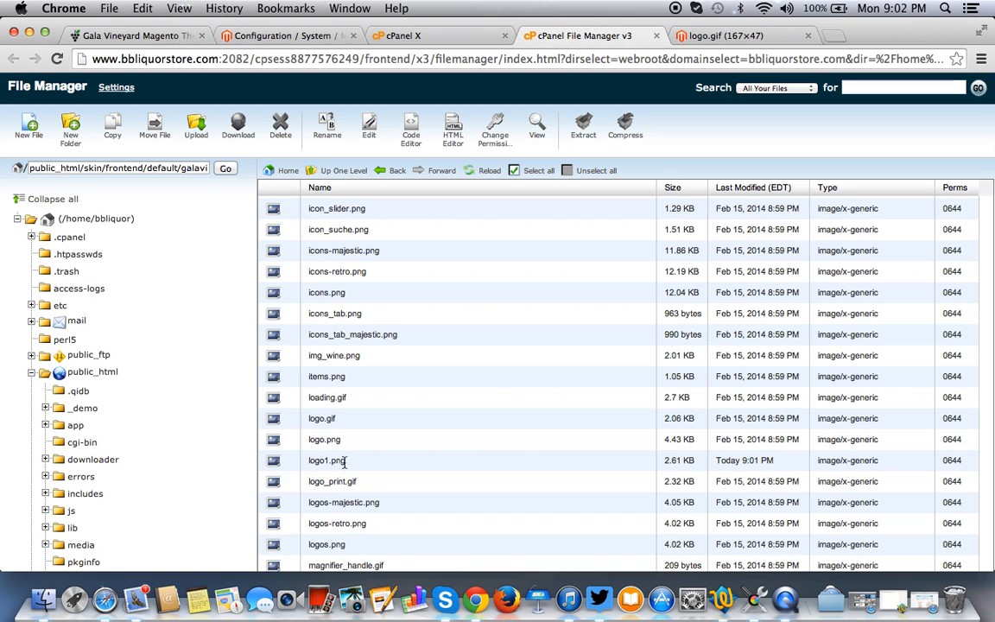
mouse_move(318, 29)
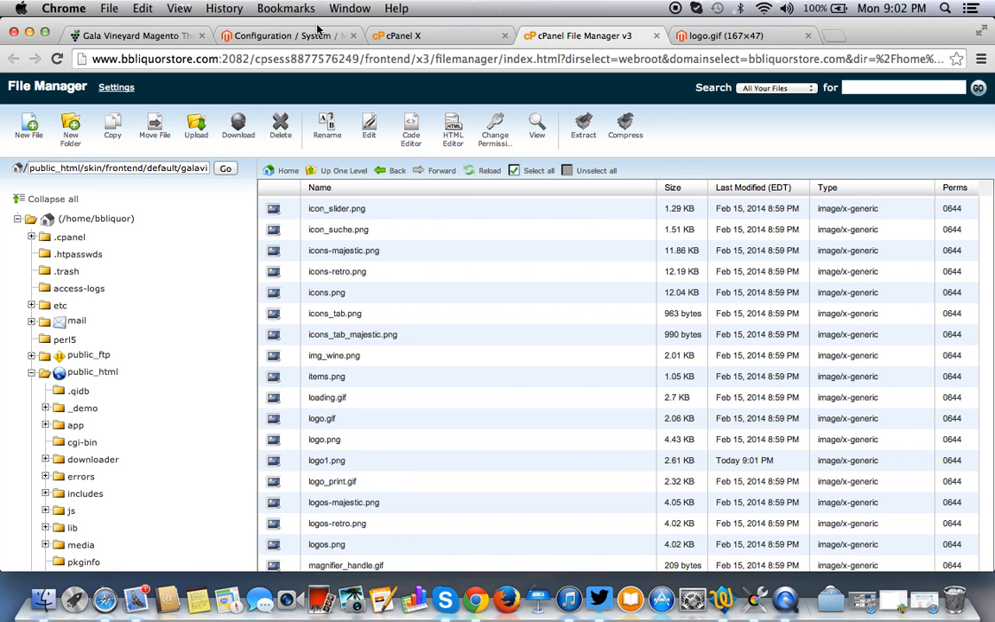
left_click(130, 35)
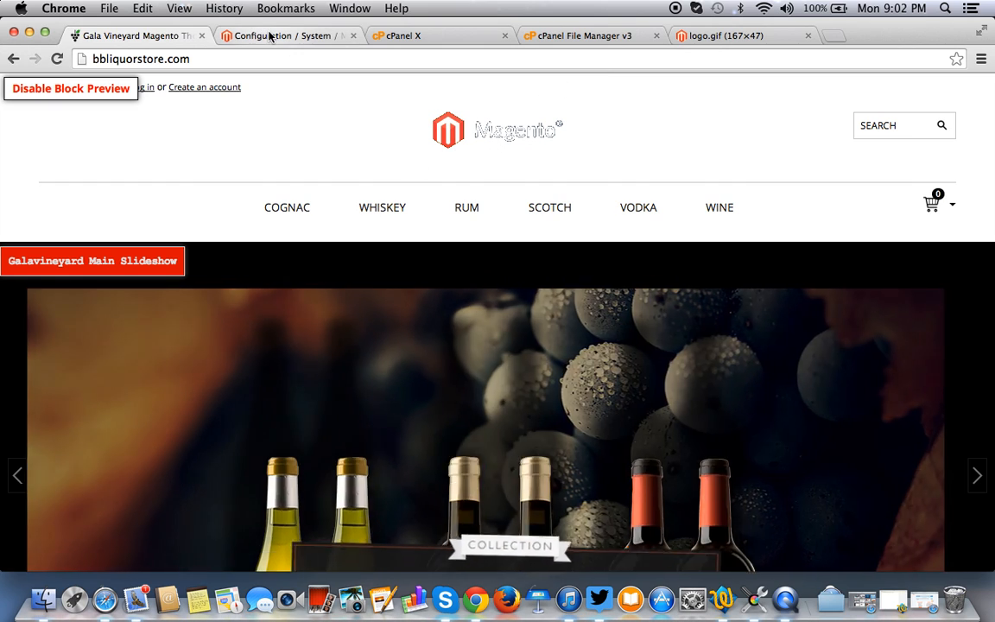
Step: In Design configuration's Header group, set Logo Image Src to images/logo1.png
left_click(290, 36)
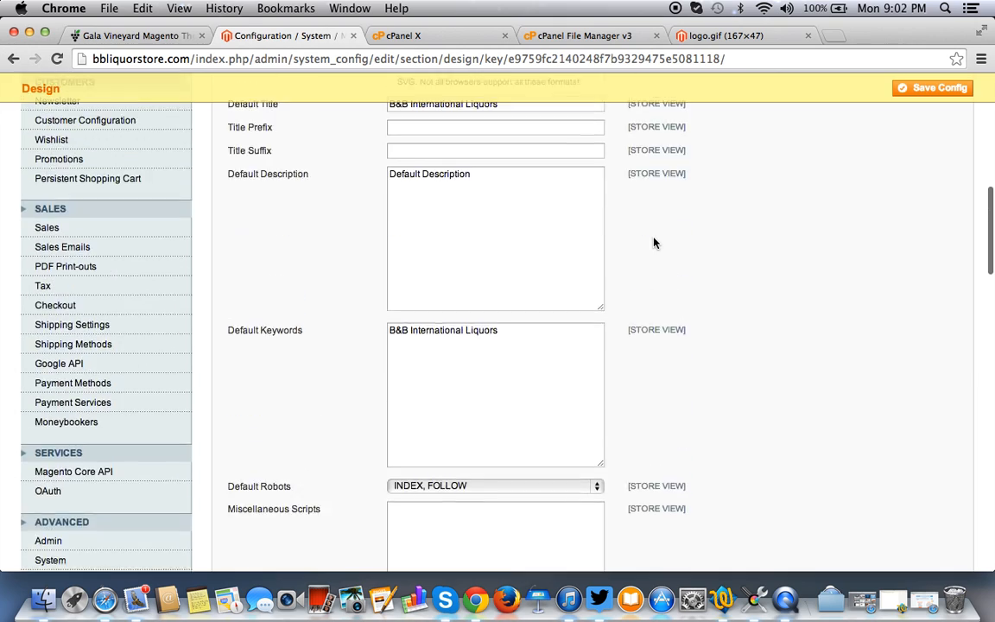
left_click(646, 126)
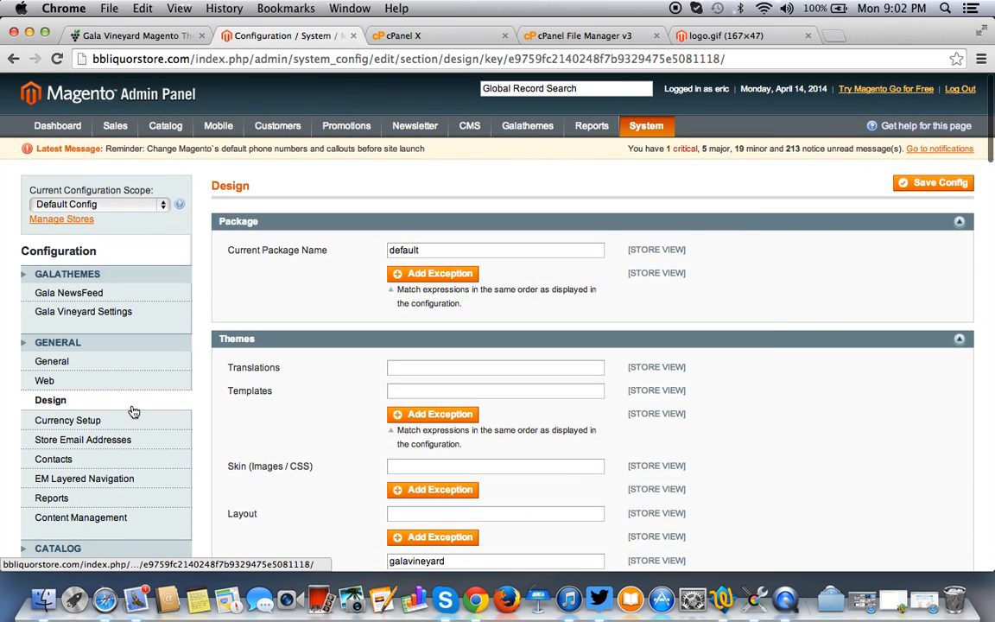
scroll("down", 3)
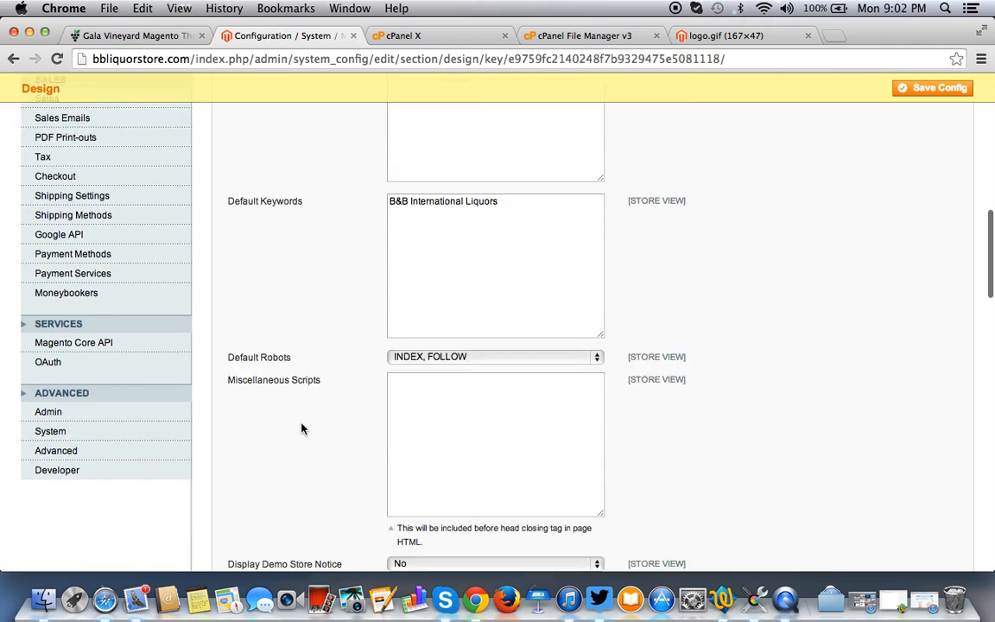
scroll("down", 3)
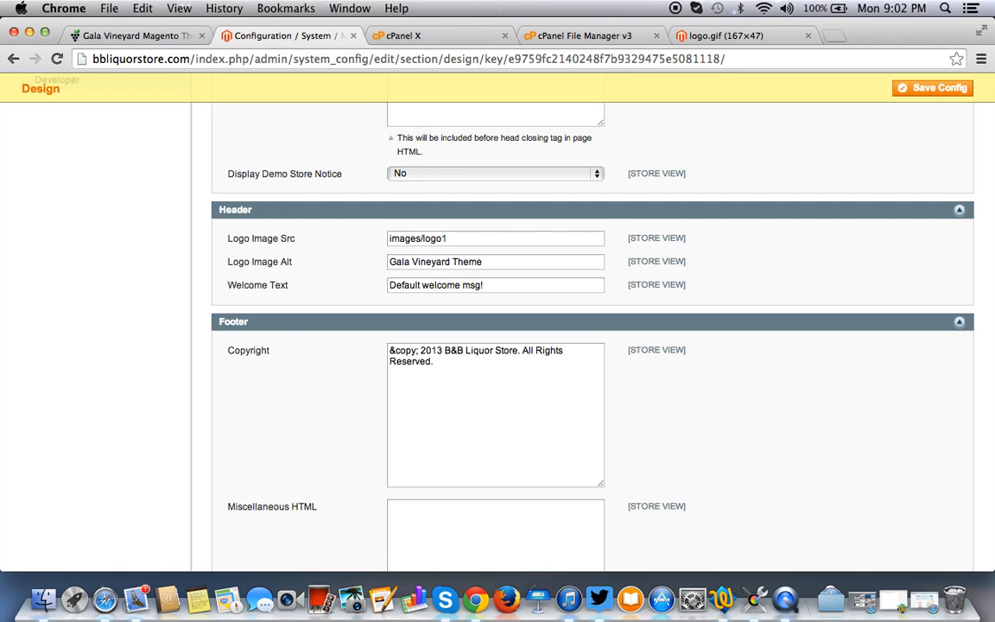
type(".png")
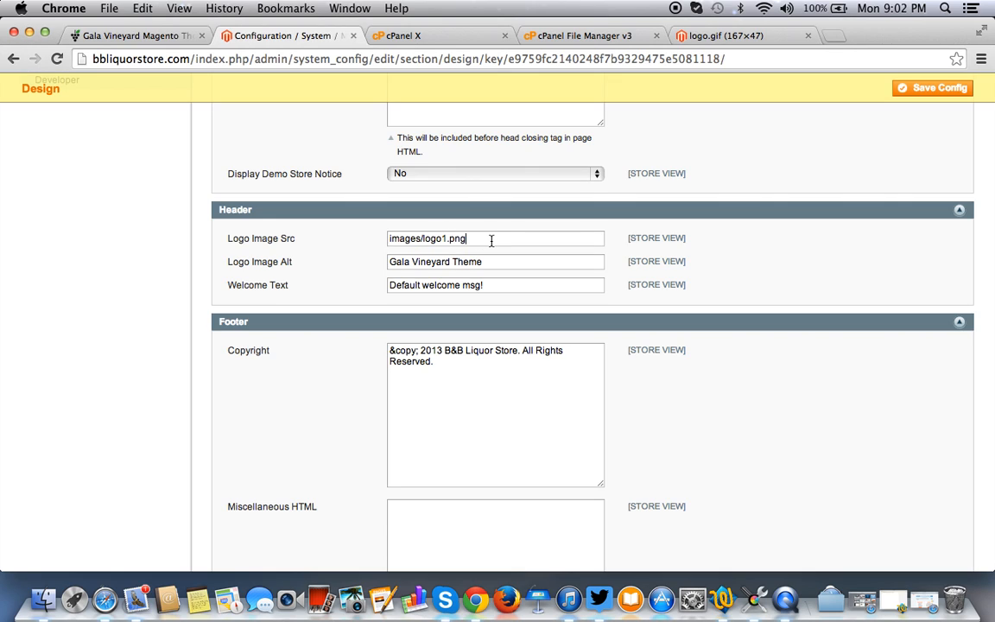
mouse_move(221, 247)
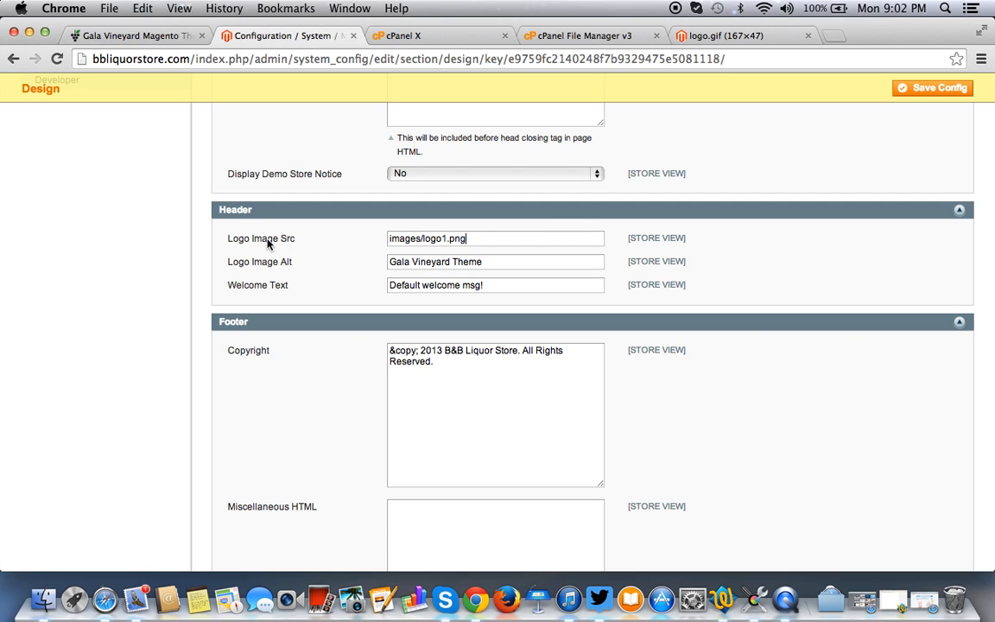
mouse_move(411, 242)
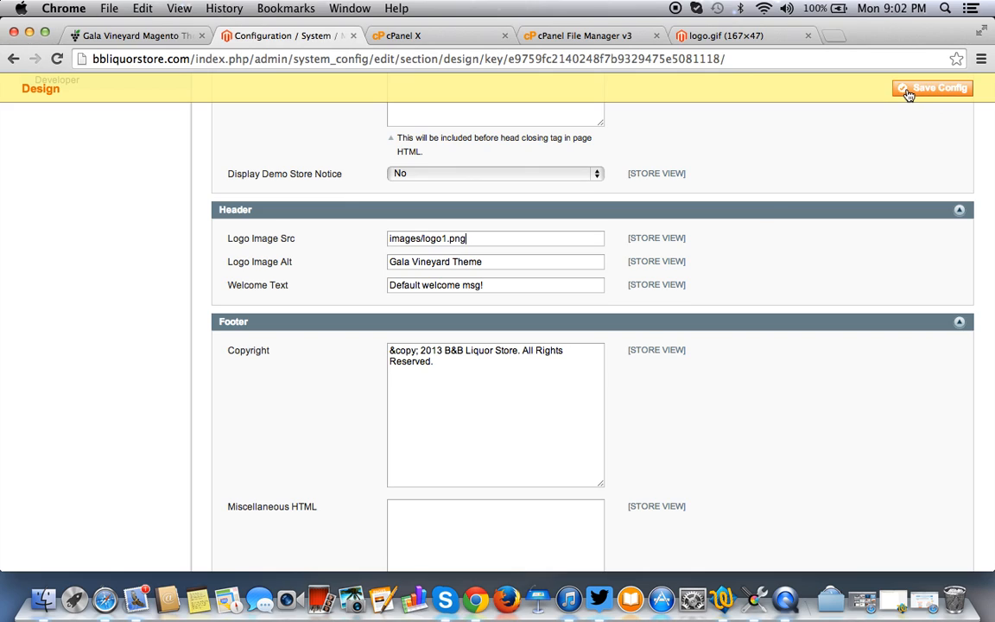
Step: Save the Design configuration until the 'configuration has been saved' message appears
left_click(934, 87)
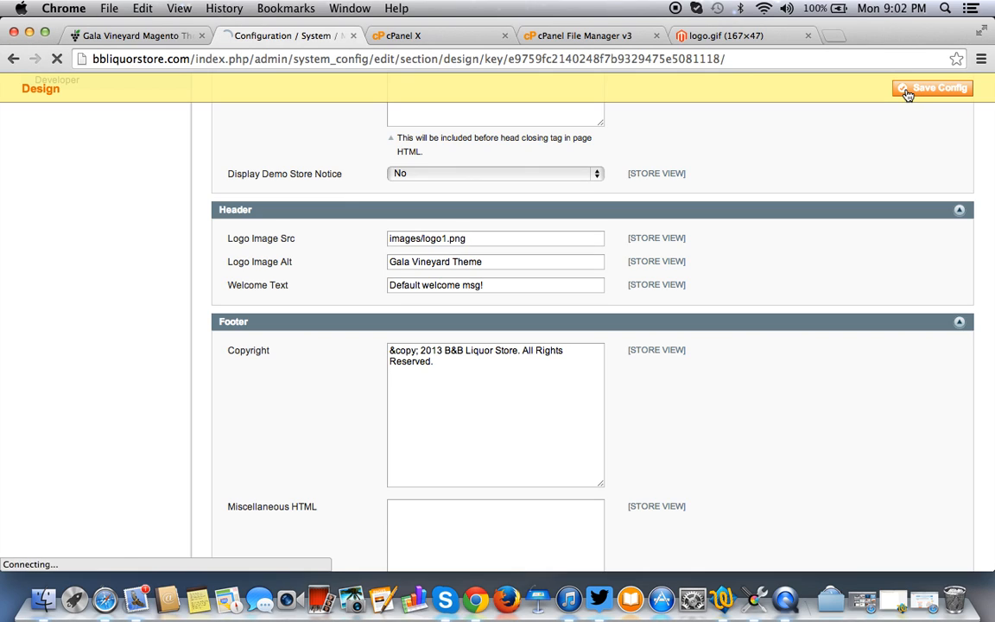
left_click(933, 87)
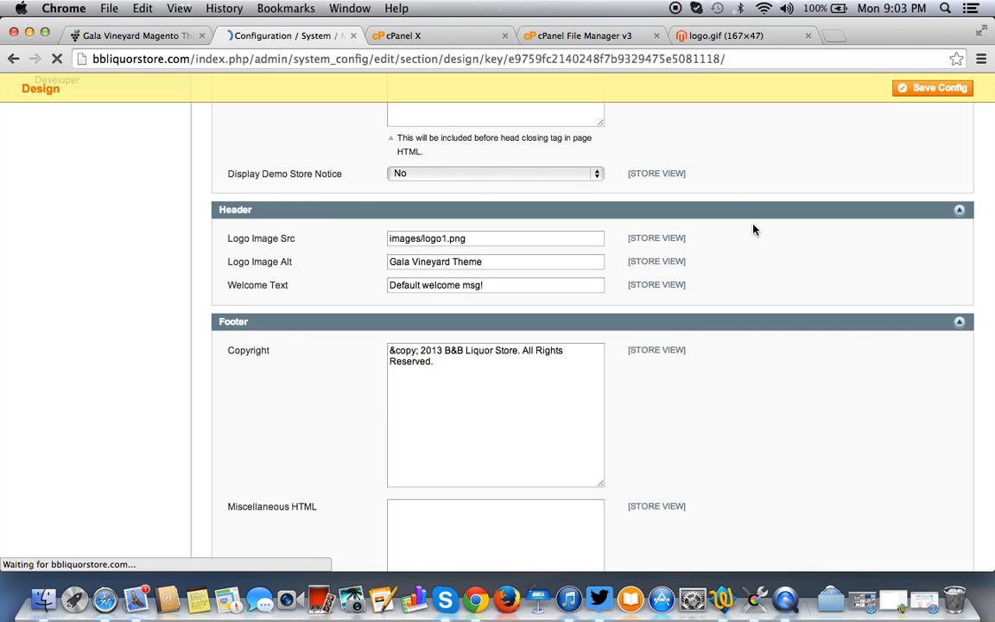
left_click(932, 87)
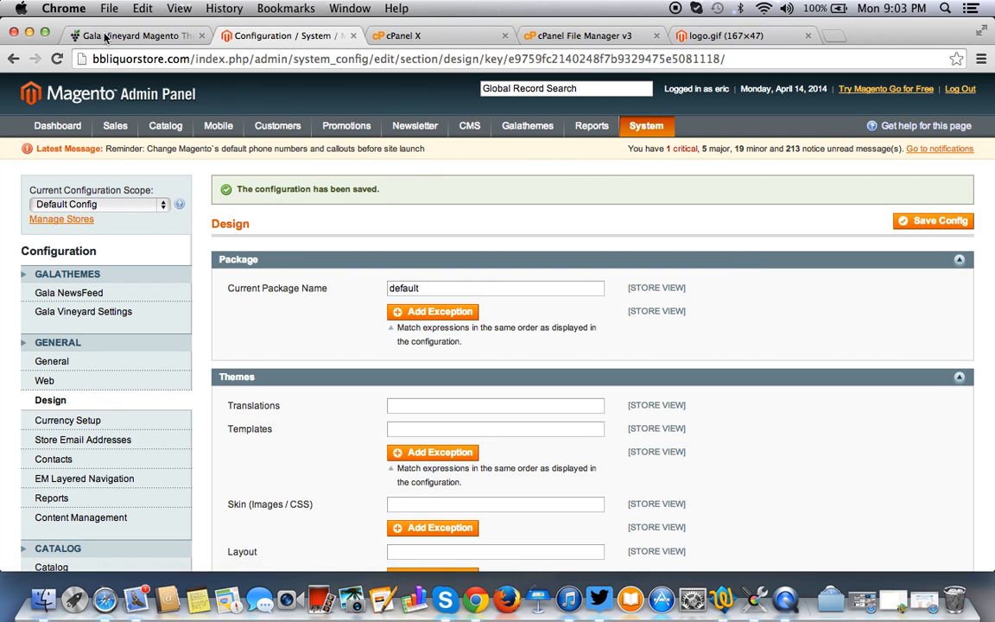
Step: Return to the storefront so its header shows the new B & B Liquors grape logo
left_click(130, 36)
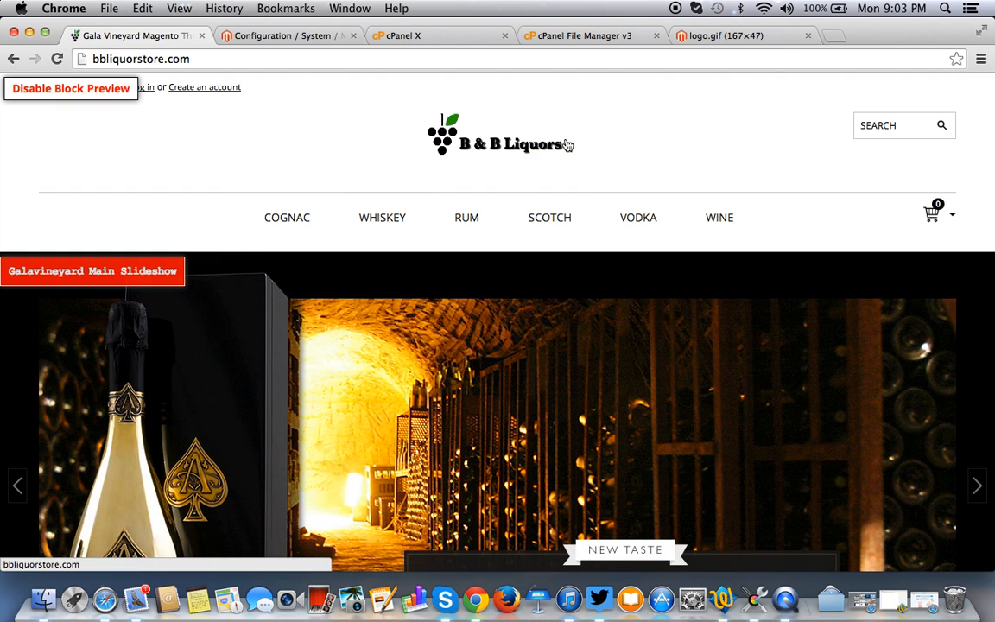
mouse_move(449, 165)
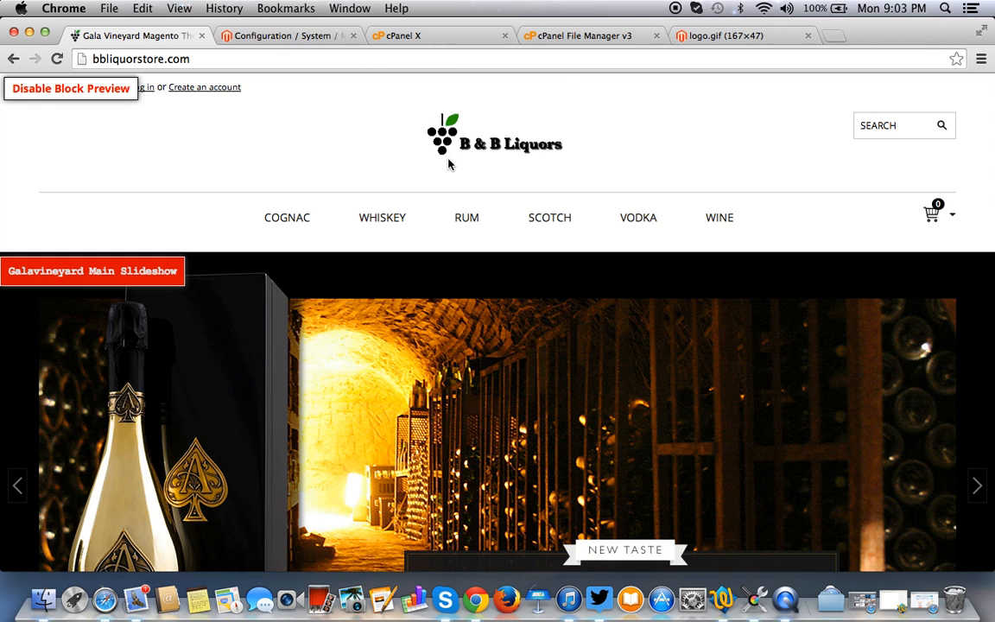